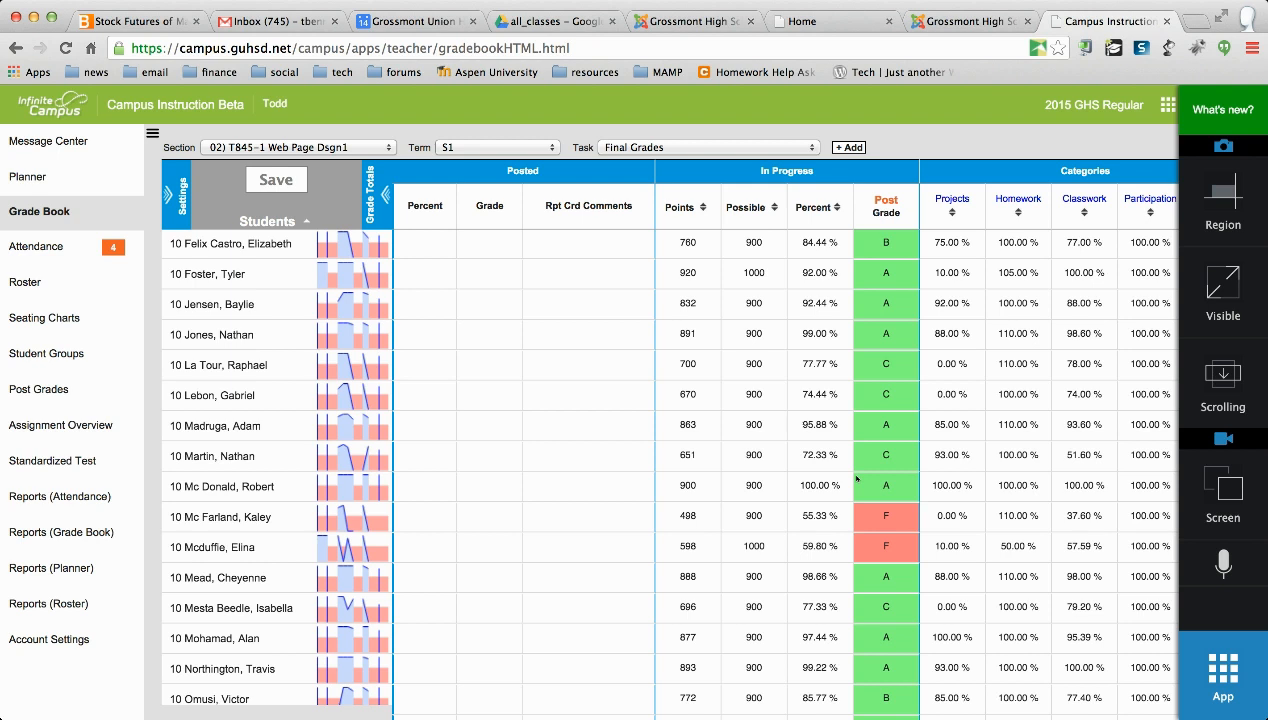
mouse_move(646, 292)
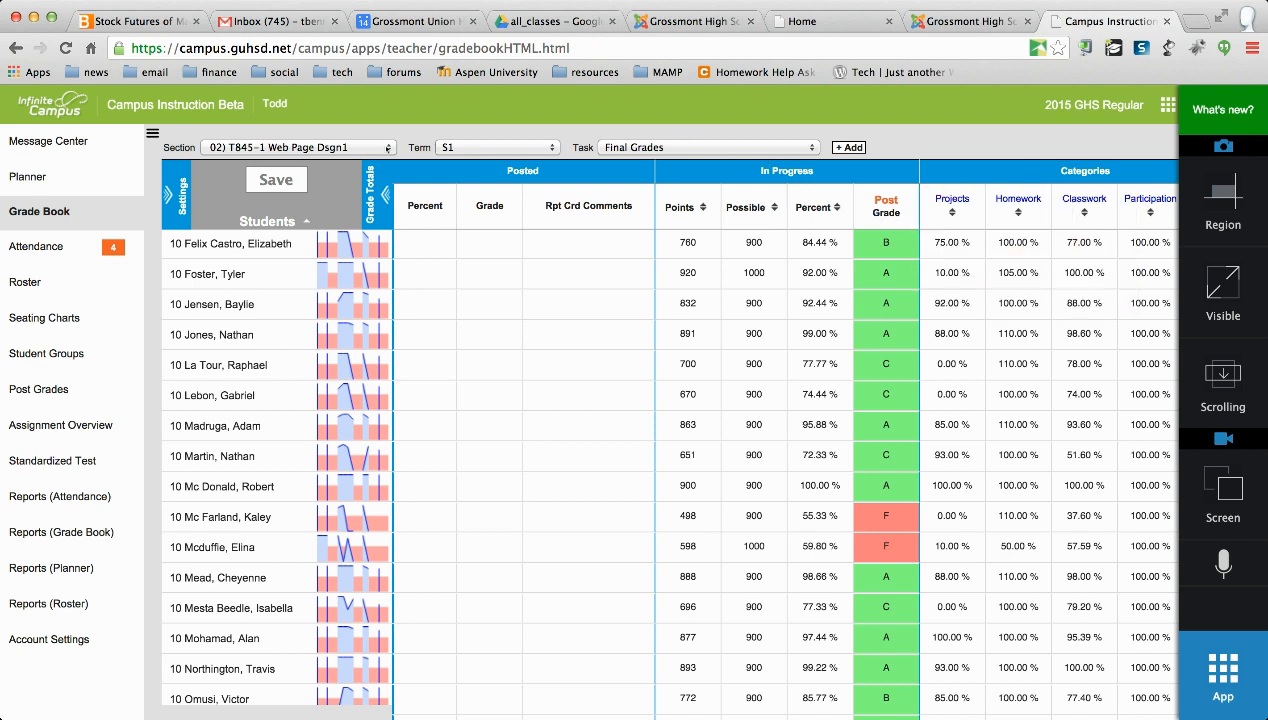
Save Grade Calc Options with In Progress Grade on the GUHSD Grading Scale, then close Settings.
click(1164, 104)
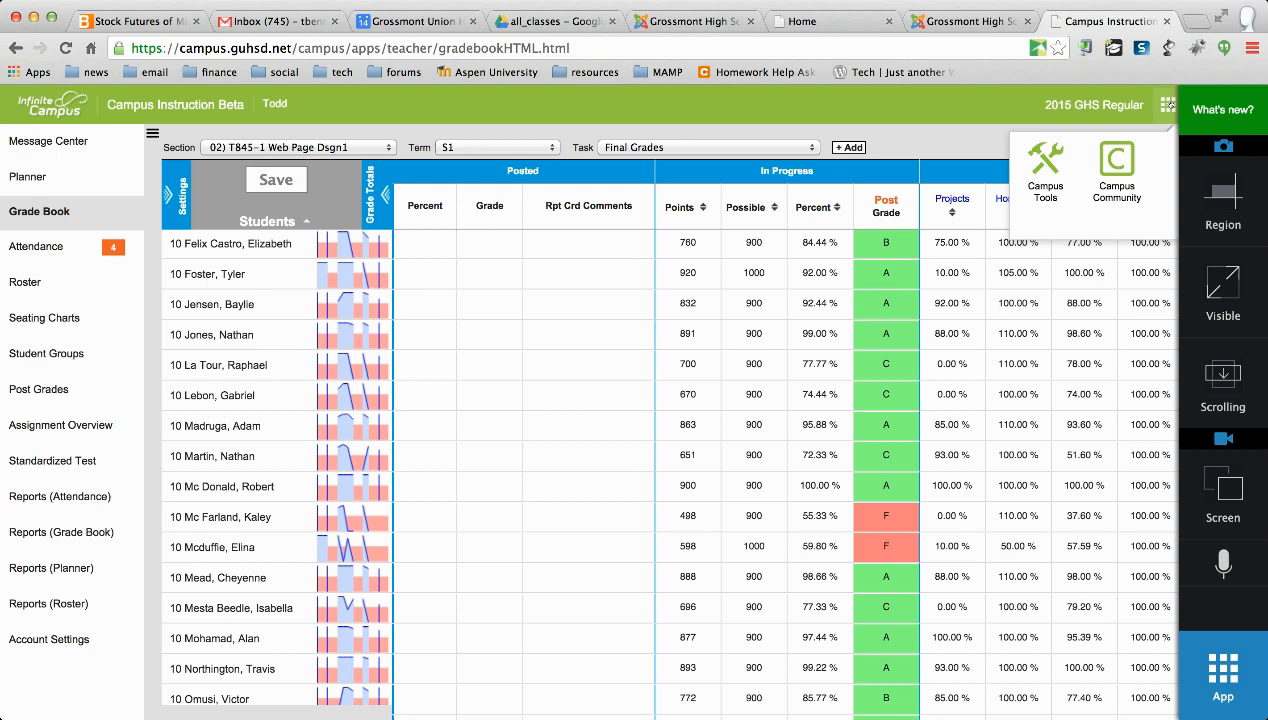
mouse_move(956, 112)
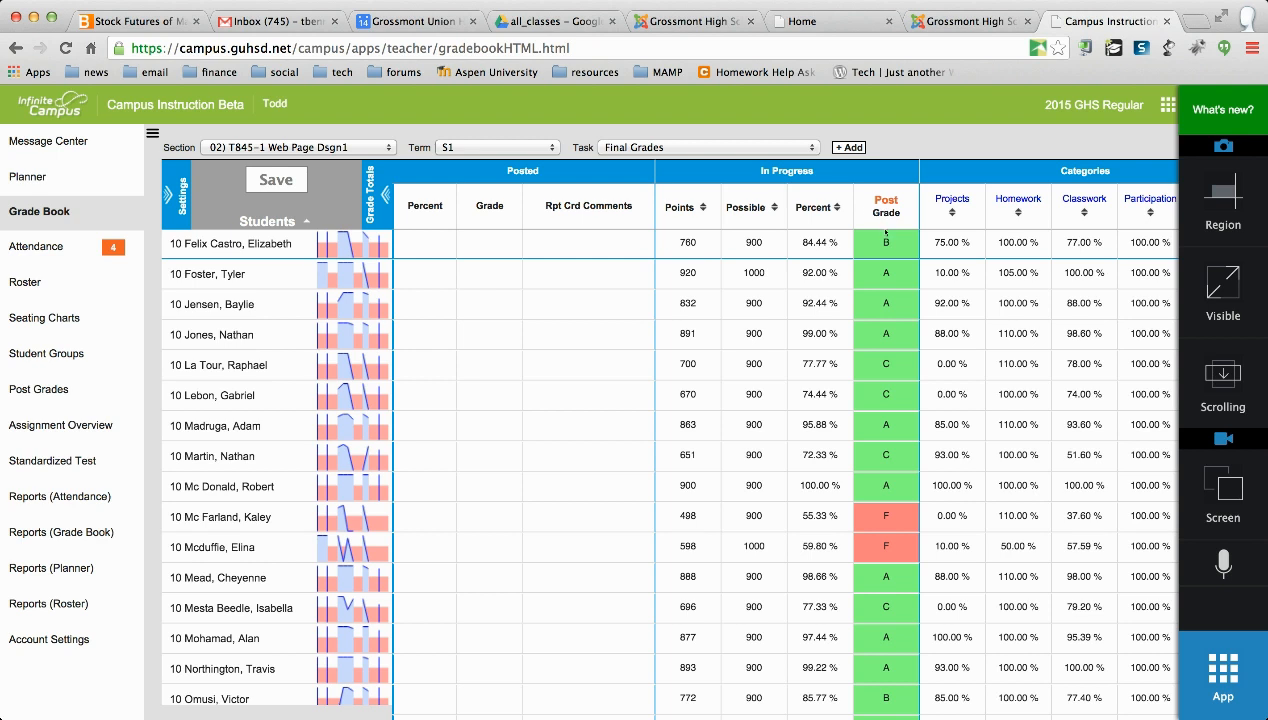
mouse_move(868, 248)
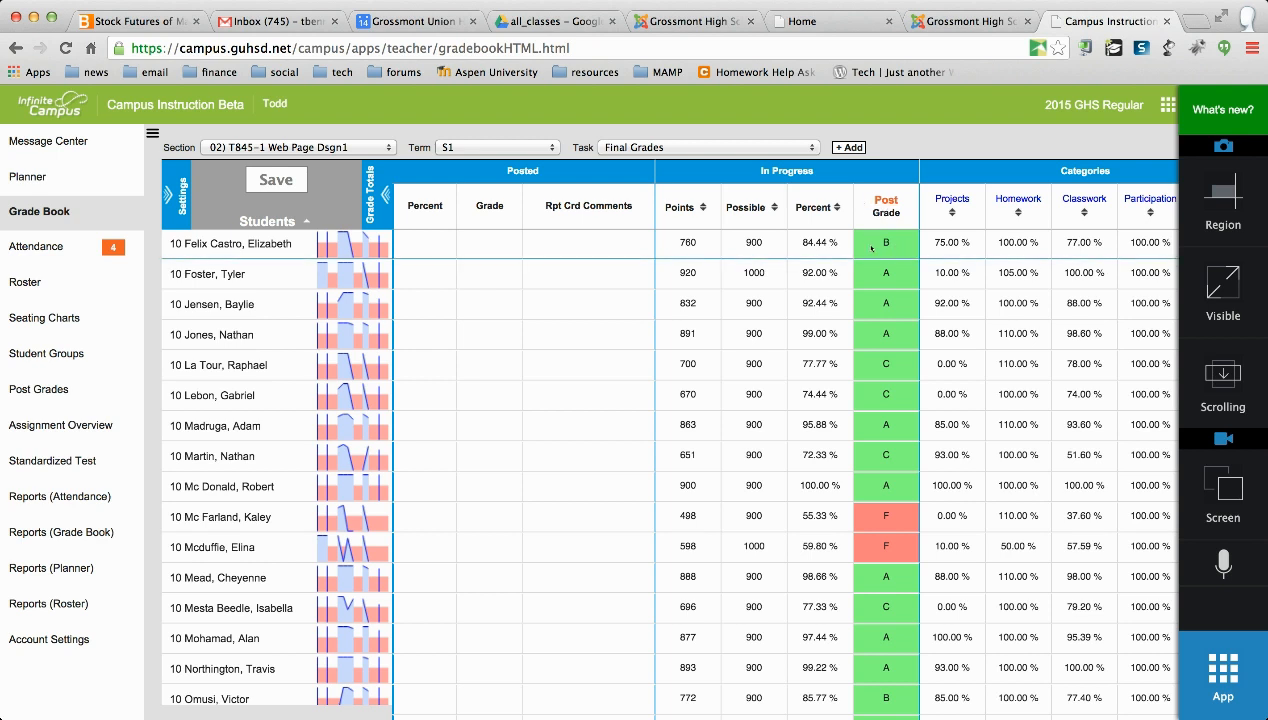
mouse_move(848, 250)
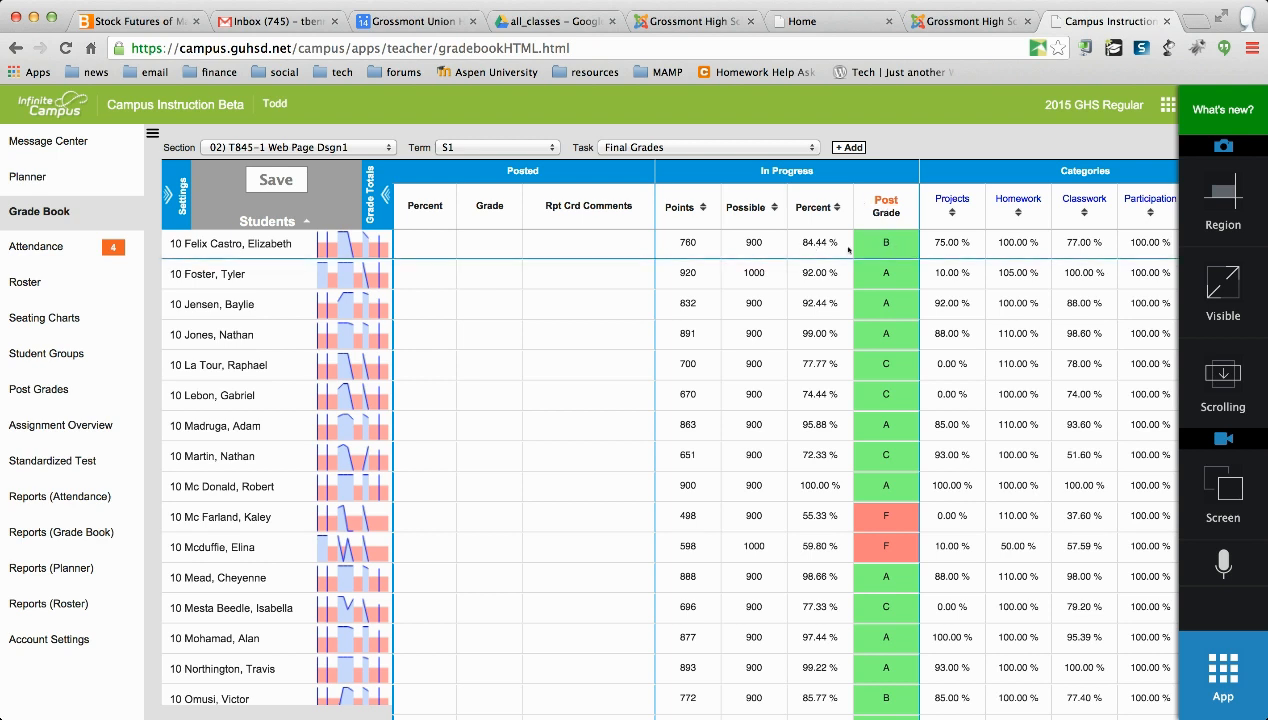
mouse_move(876, 436)
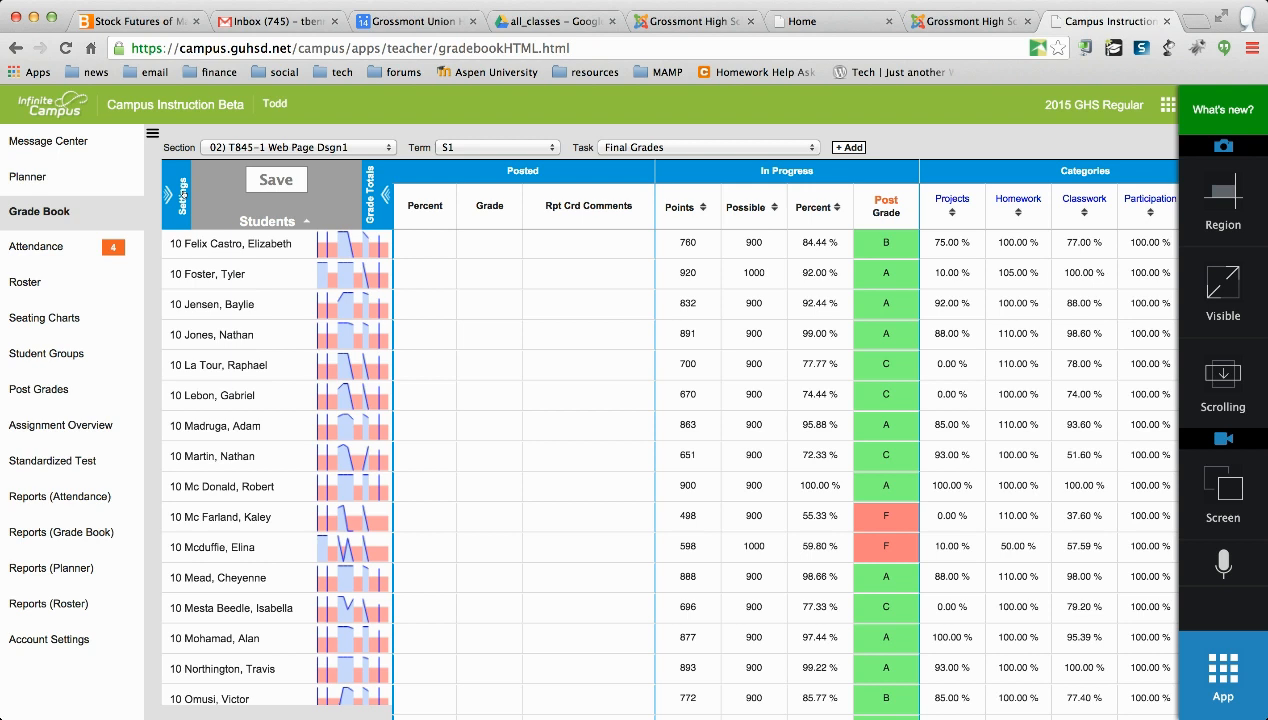
click(178, 196)
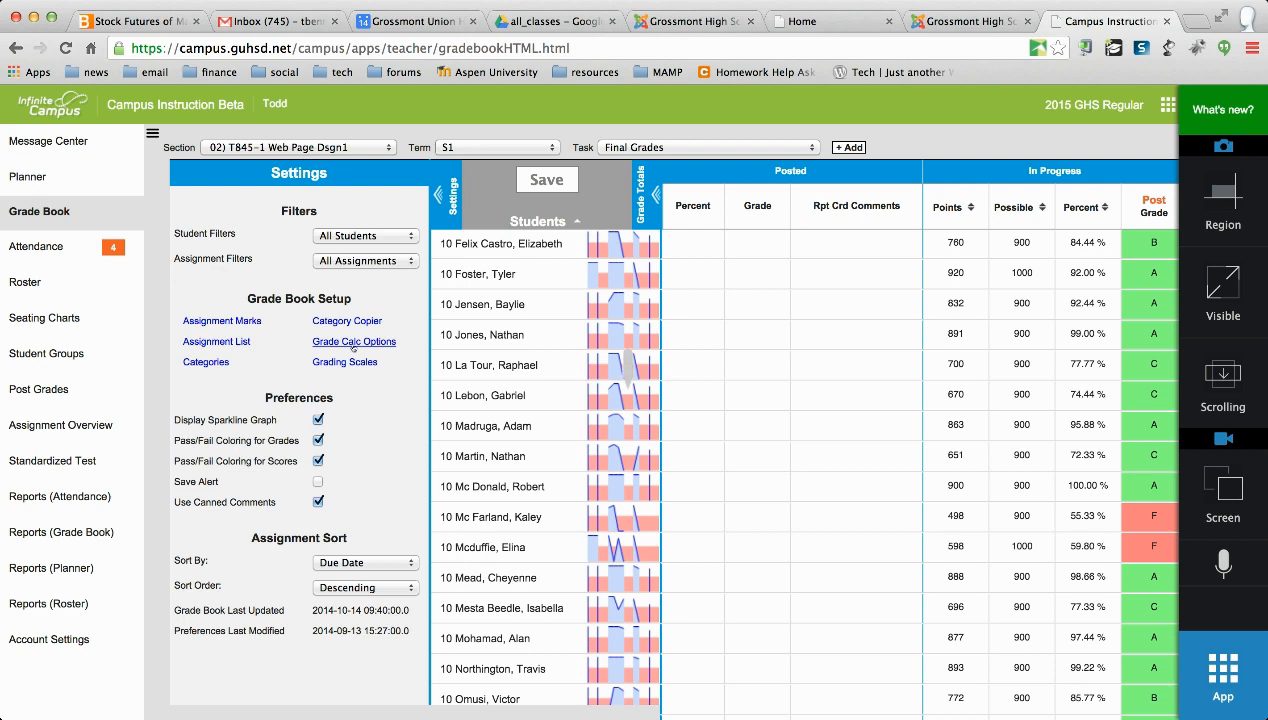
click(354, 340)
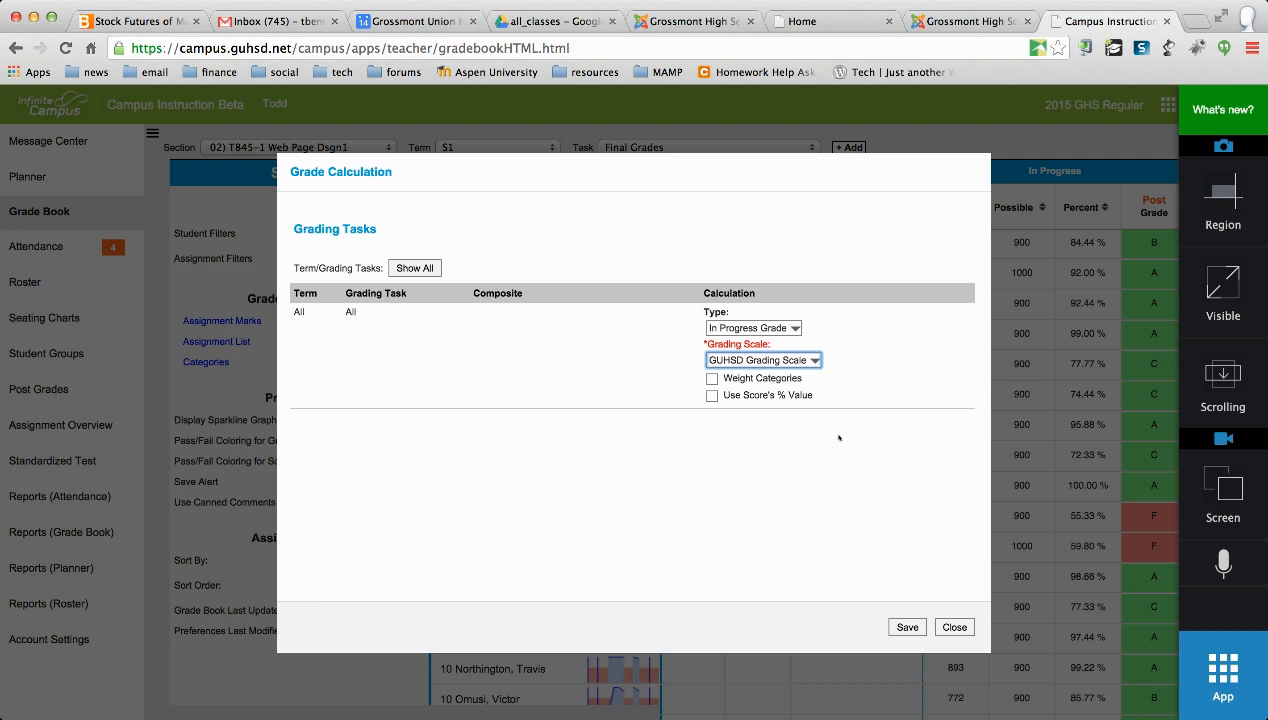
mouse_move(806, 352)
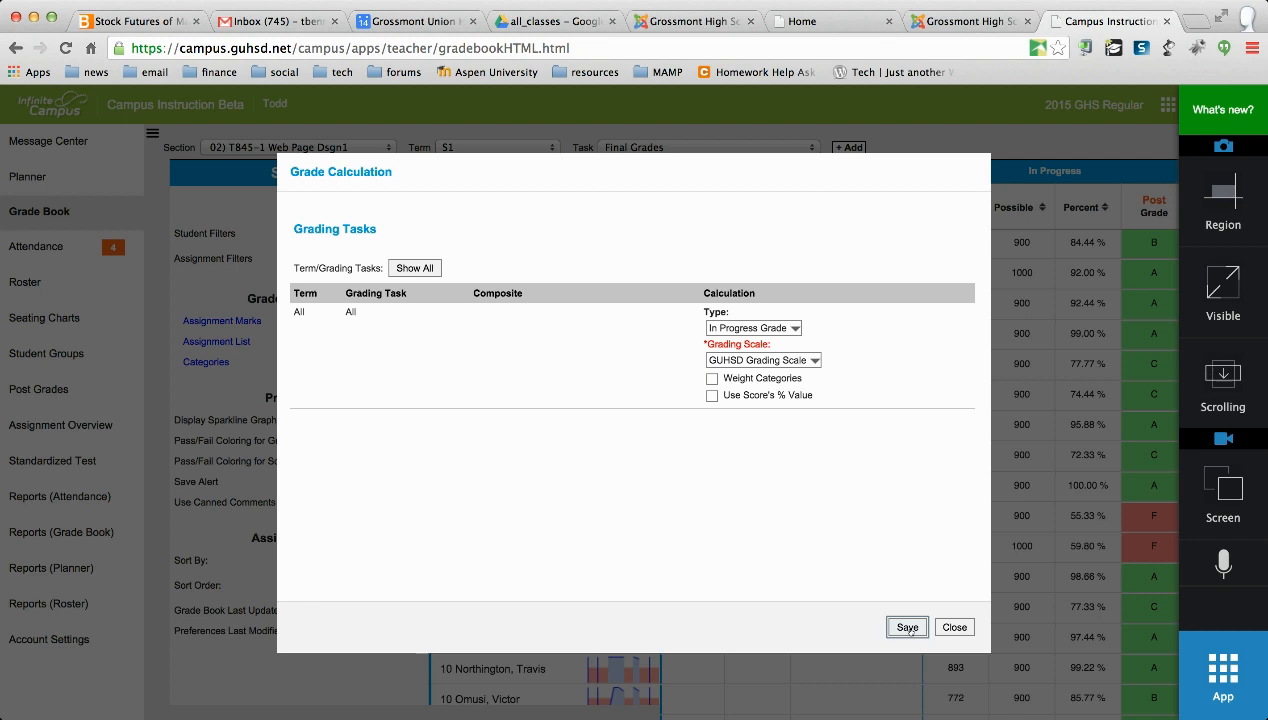
click(956, 626)
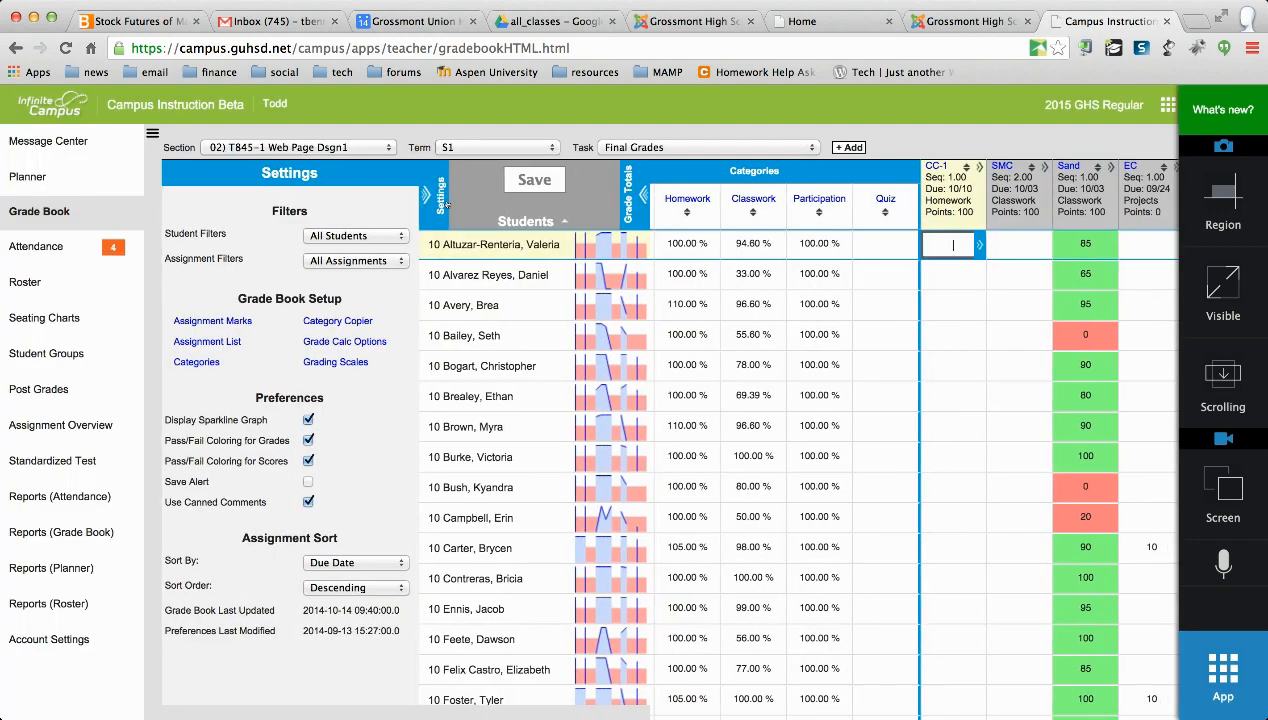
click(432, 196)
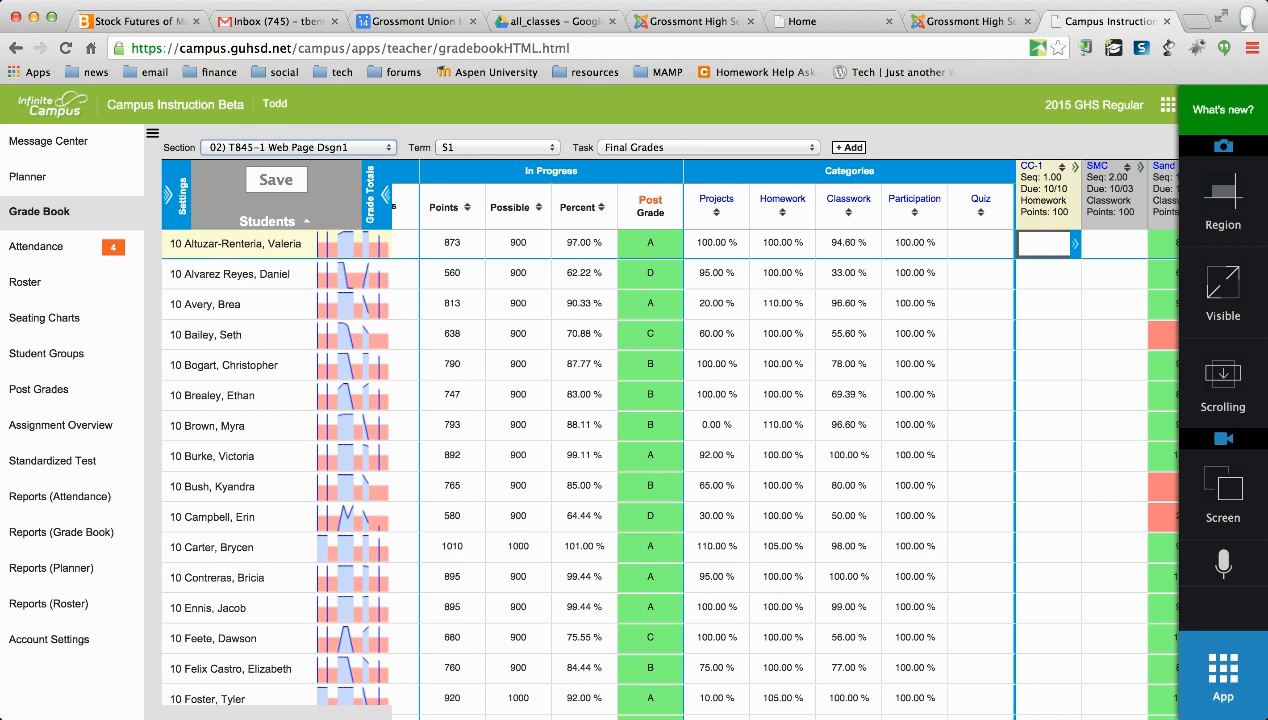
Switch to section 03) K700-8 Tech Disc 1's Final Grades and review its Grade Calc Options.
click(296, 148)
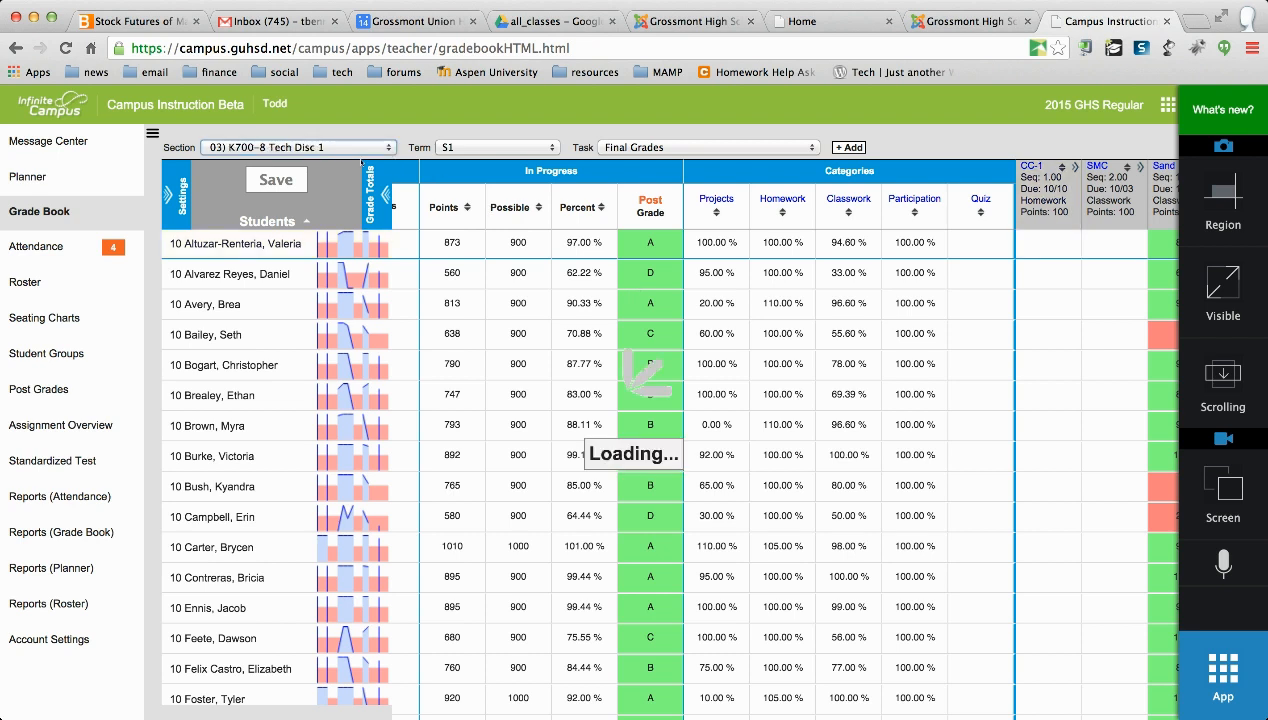
click(708, 148)
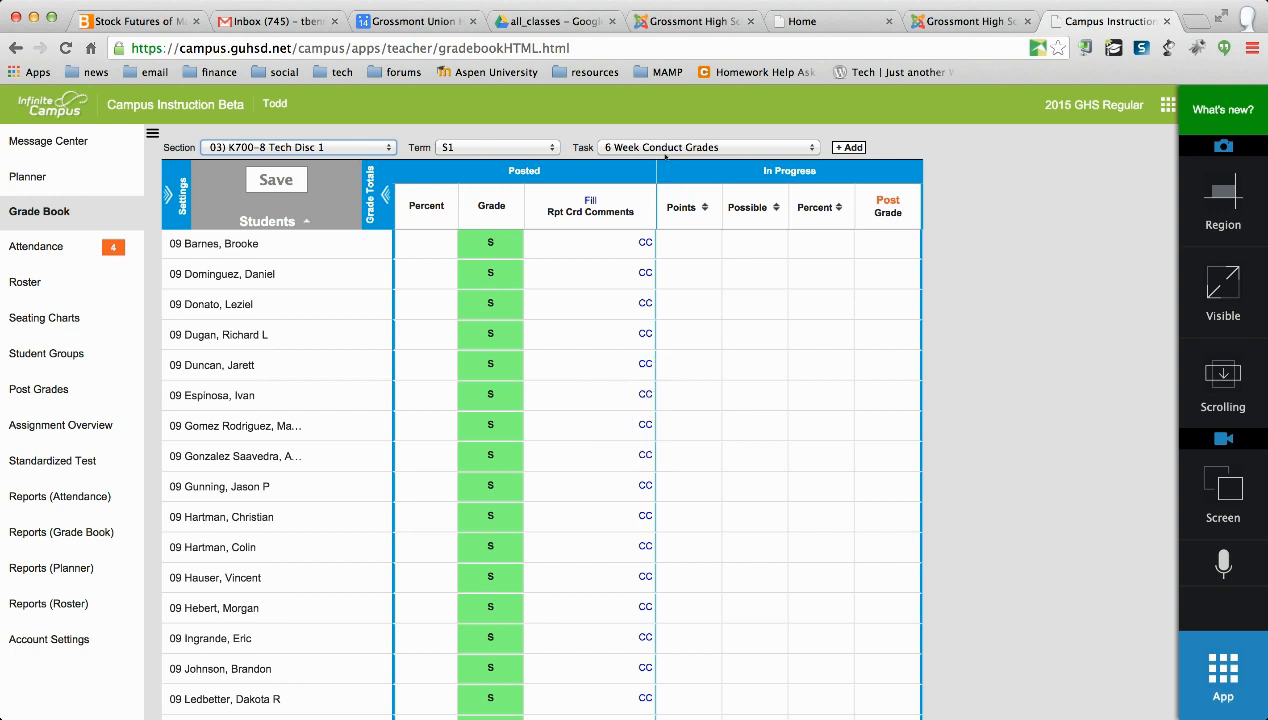
click(708, 148)
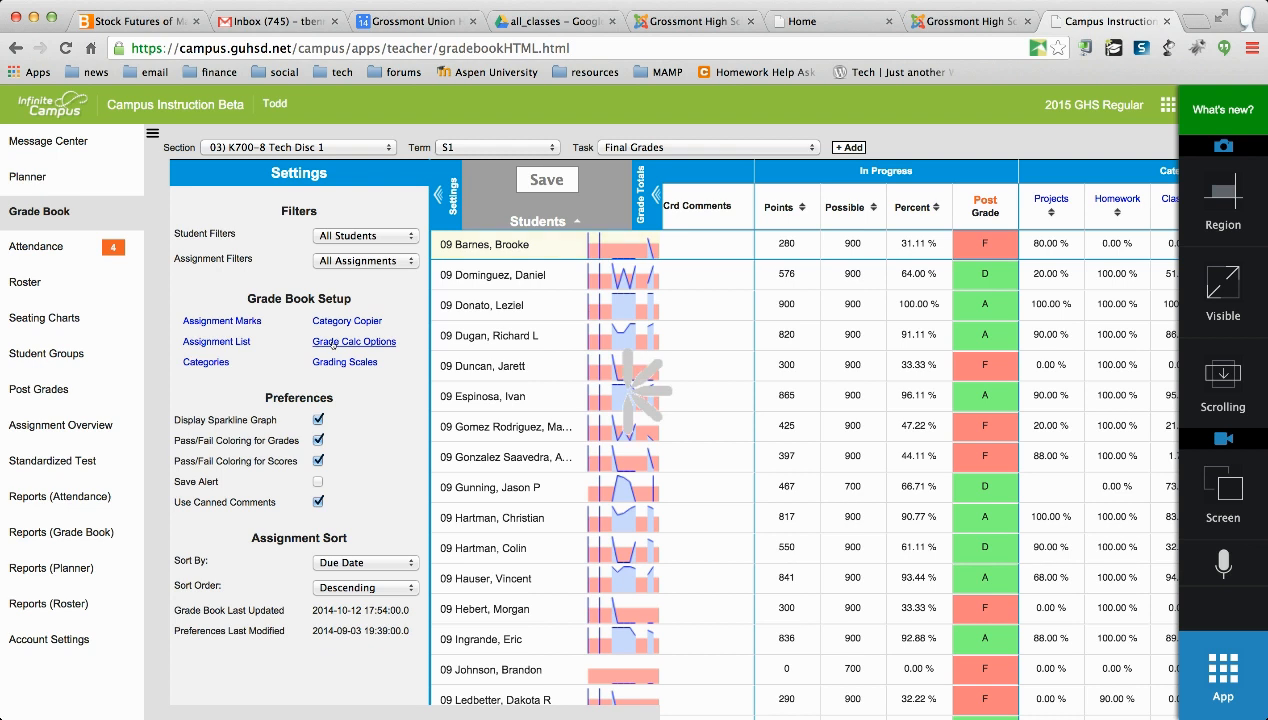
click(354, 340)
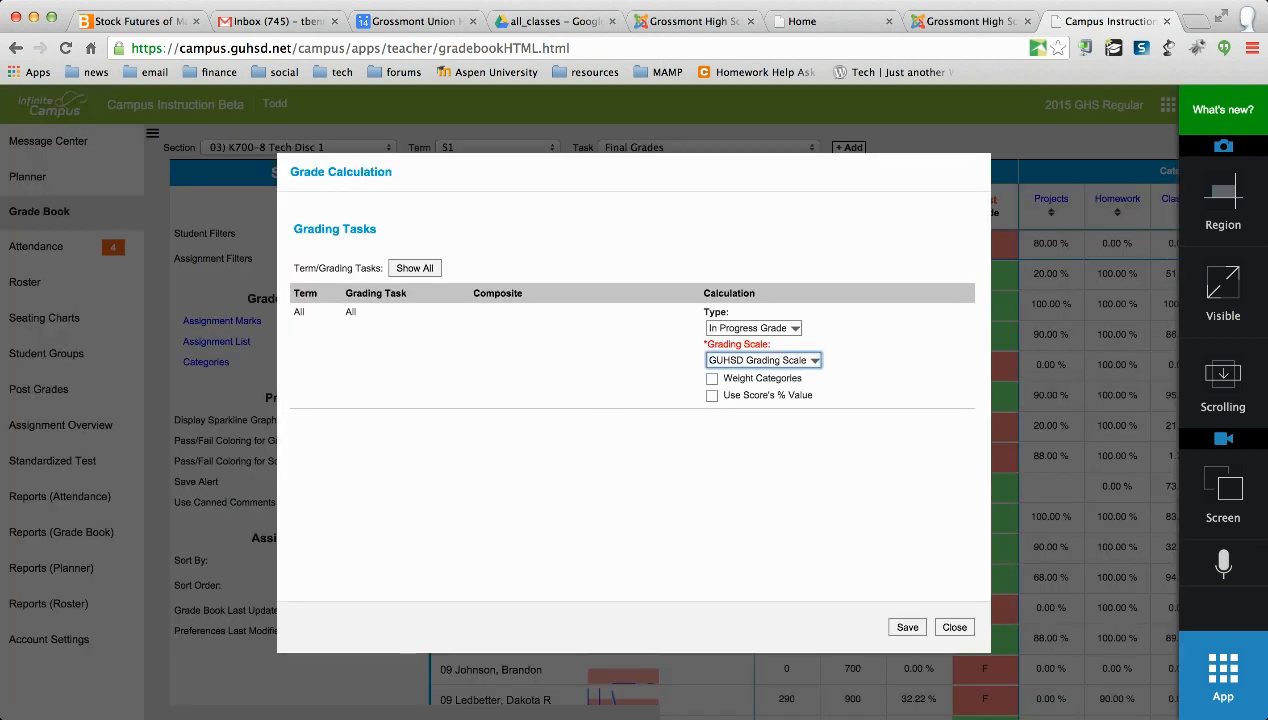
mouse_move(864, 492)
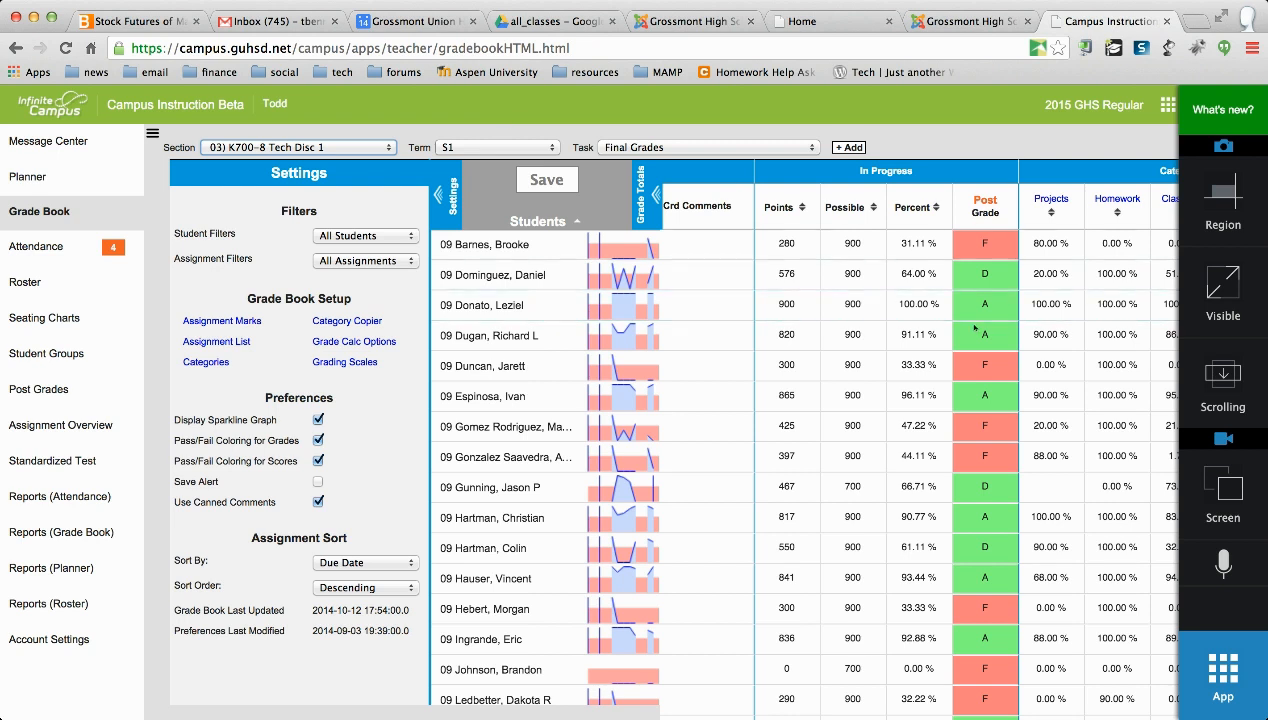
mouse_move(1014, 244)
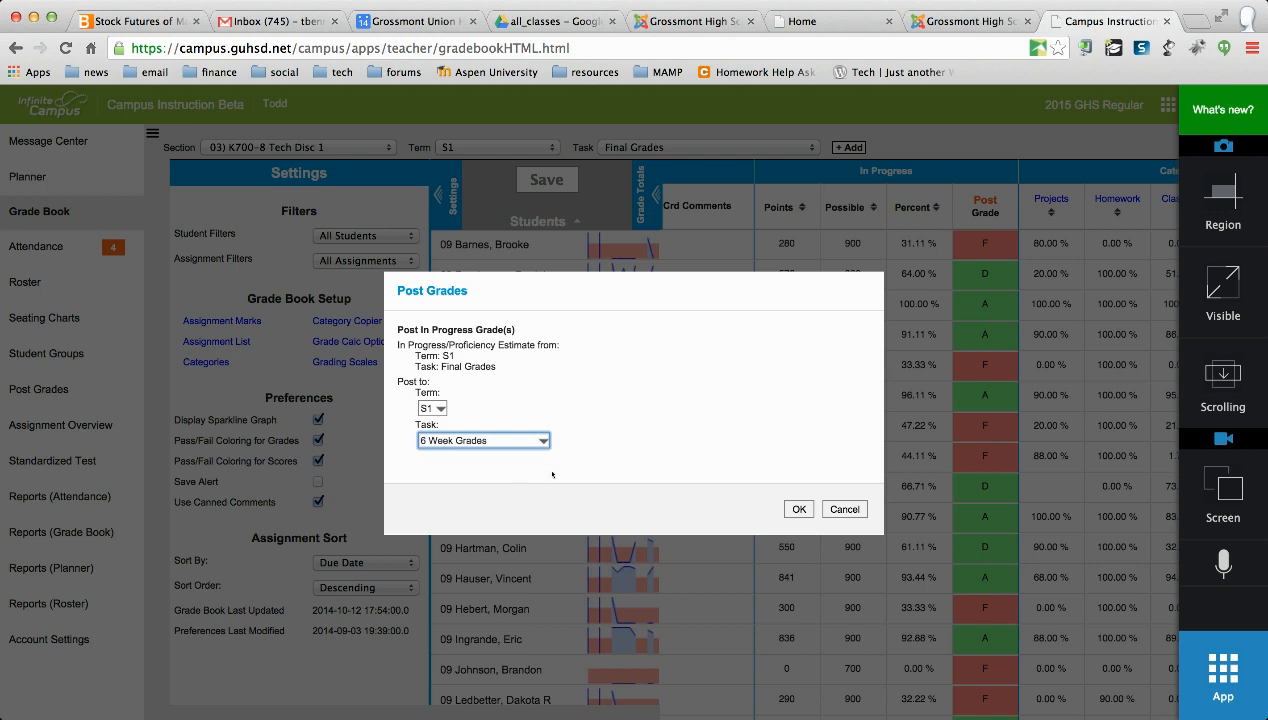
mouse_move(782, 506)
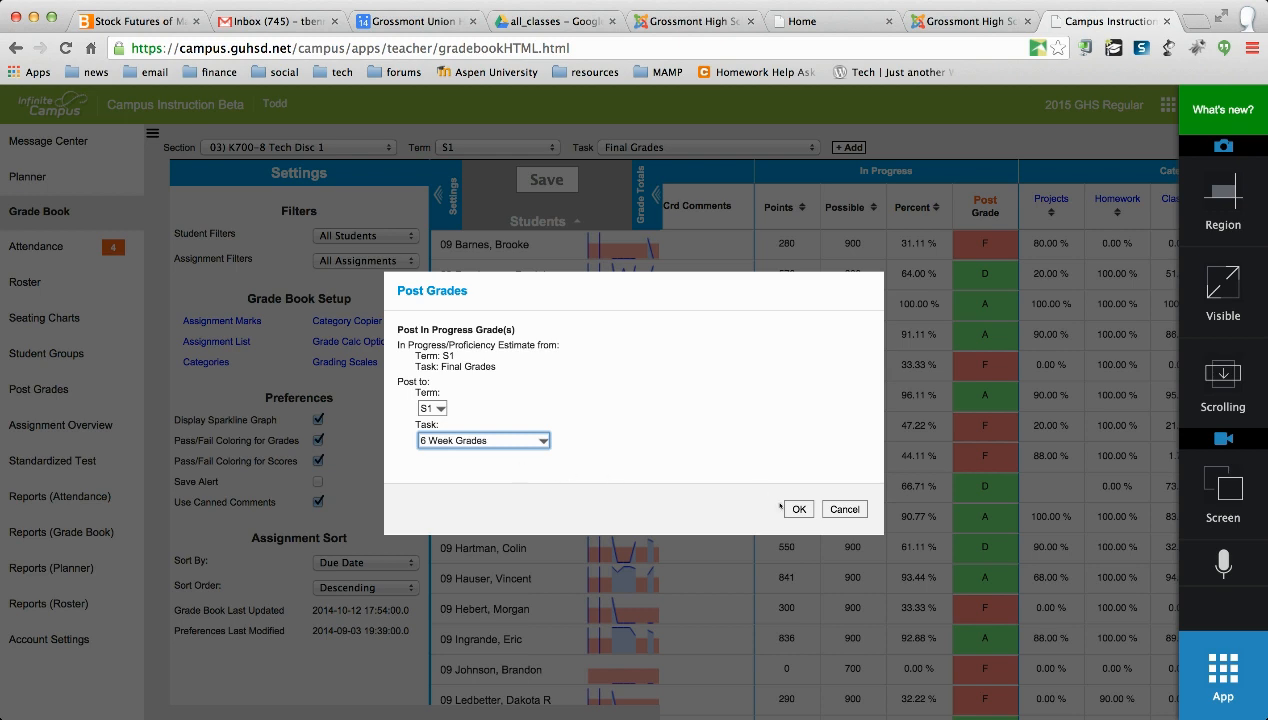
Confirm posting the in-progress grades to 6 Week Grades and acknowledge they post on save.
click(798, 510)
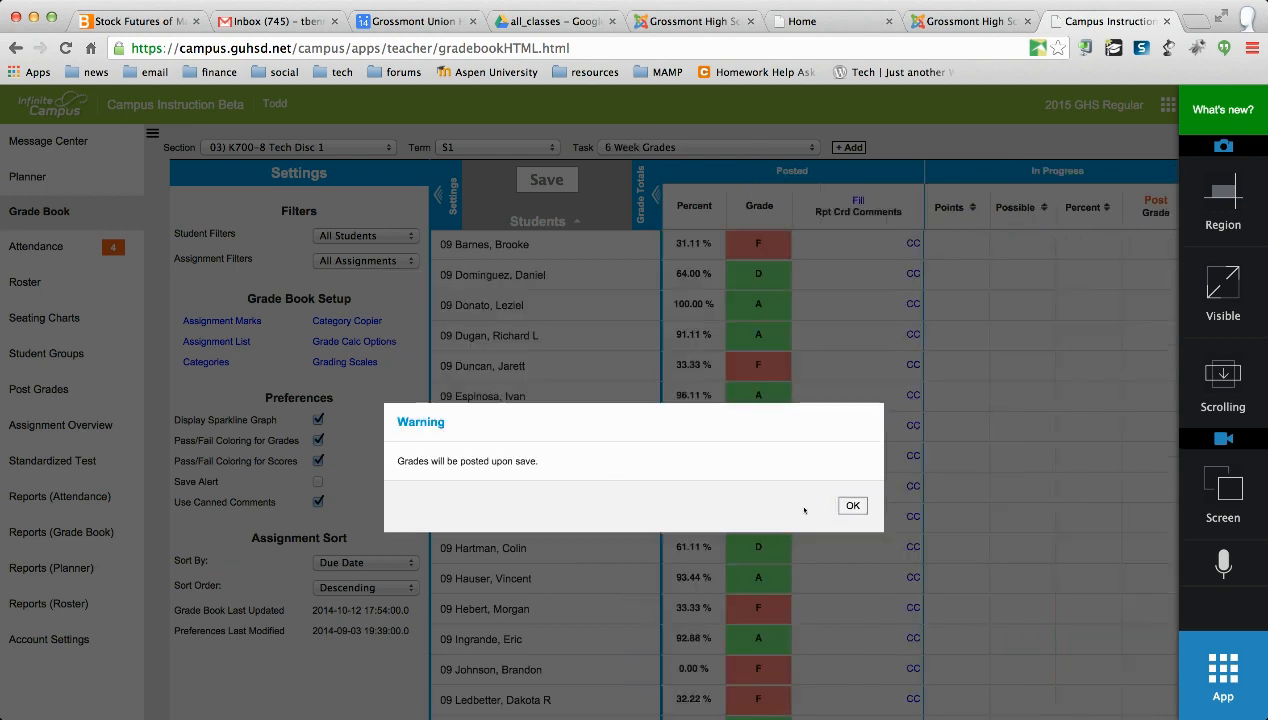
click(852, 504)
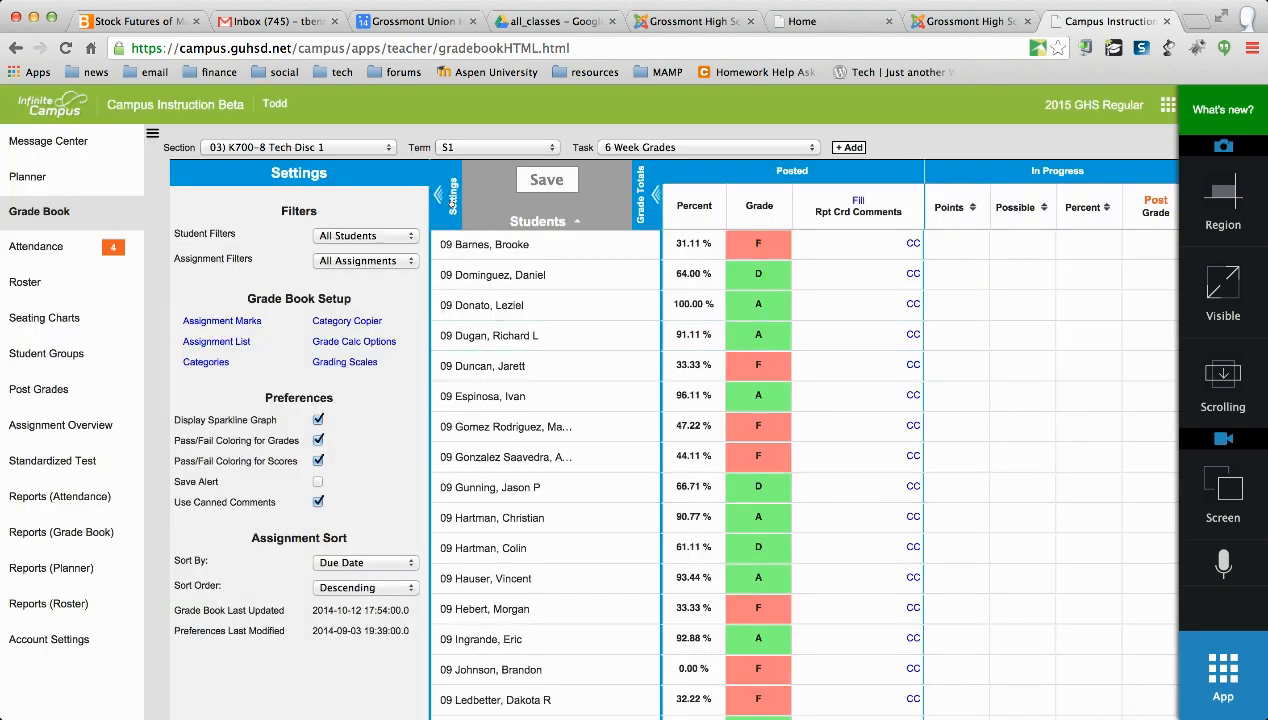
click(452, 196)
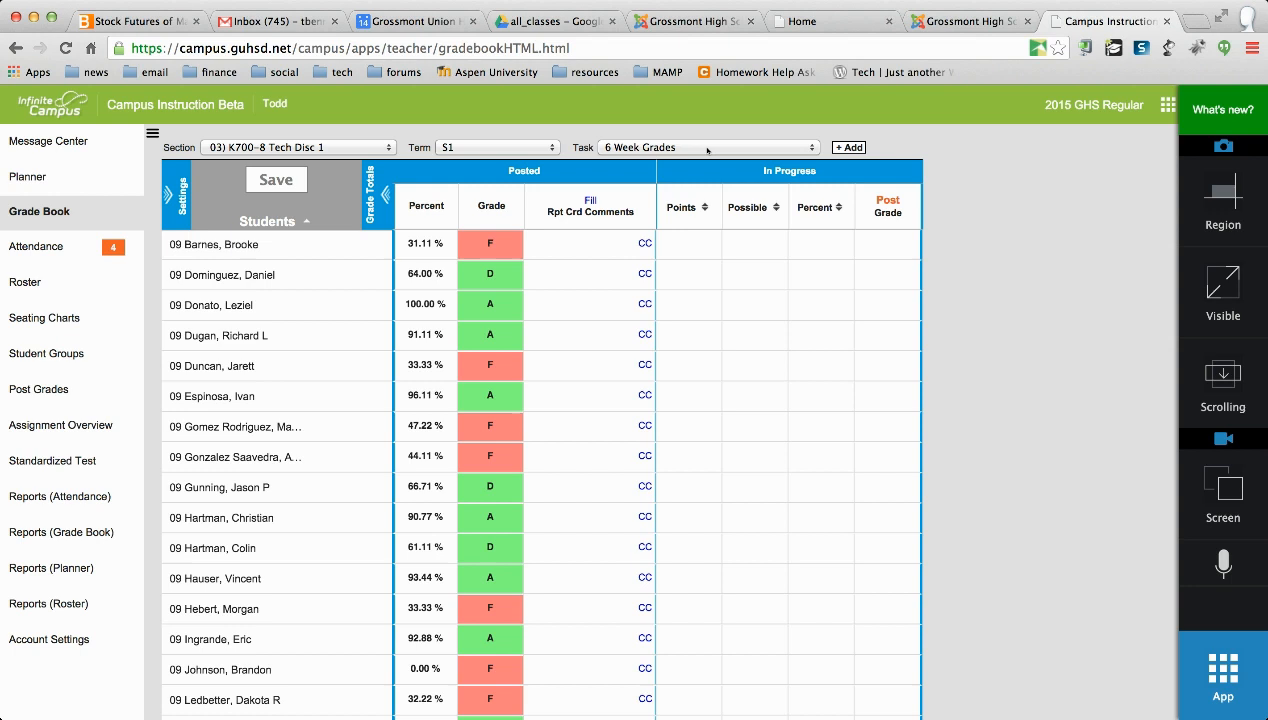
Save the posted 6-week letter grades for 03) K700-8 Tech Disc 1.
scroll(down, 3)
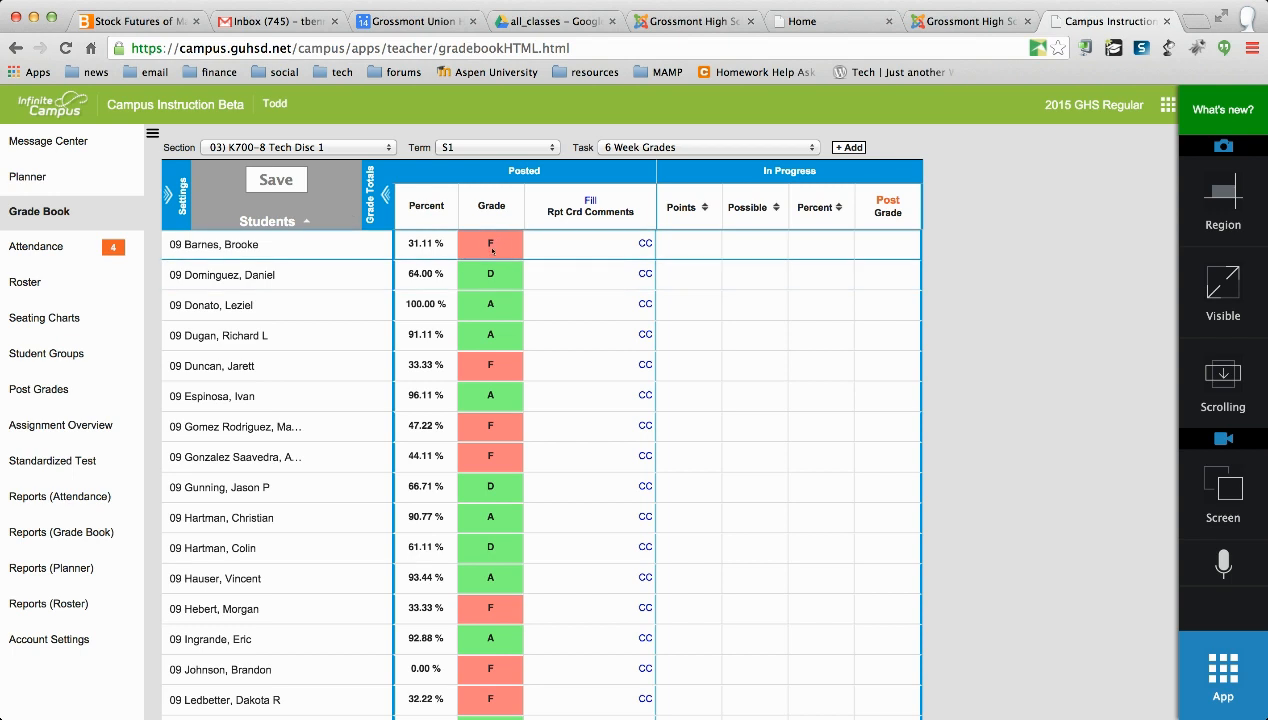
click(490, 244)
text(D)
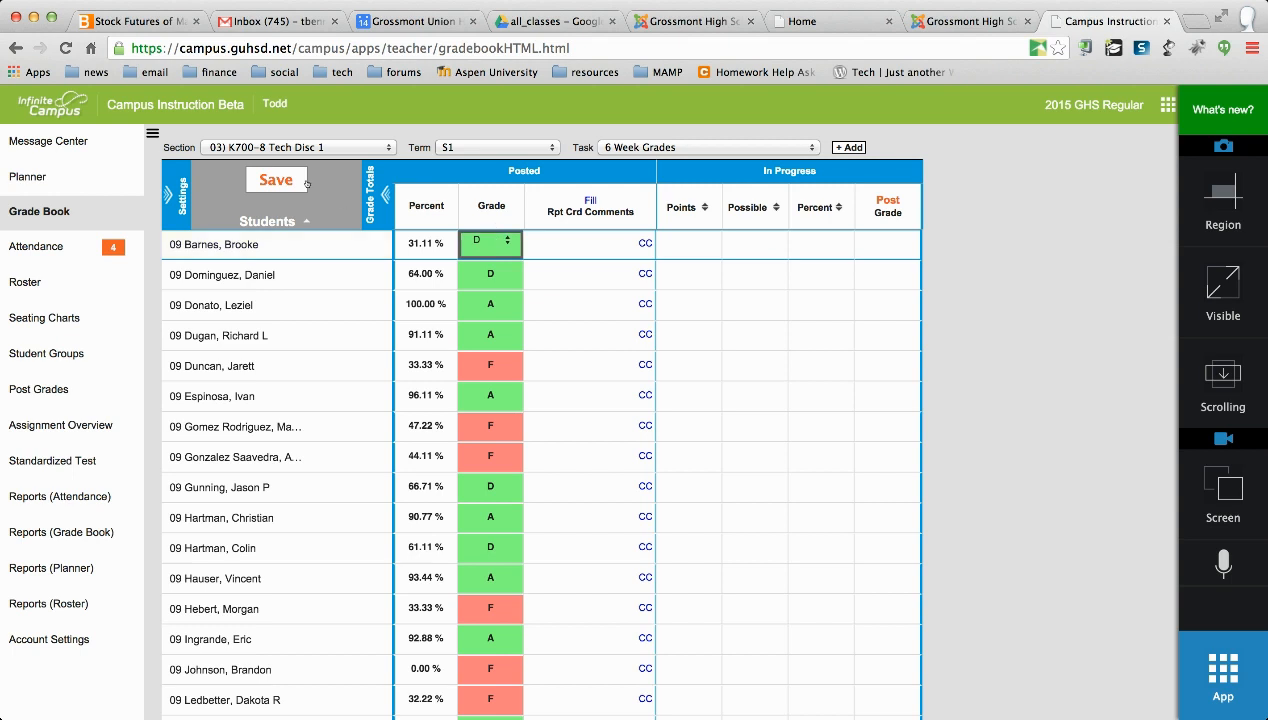
click(276, 180)
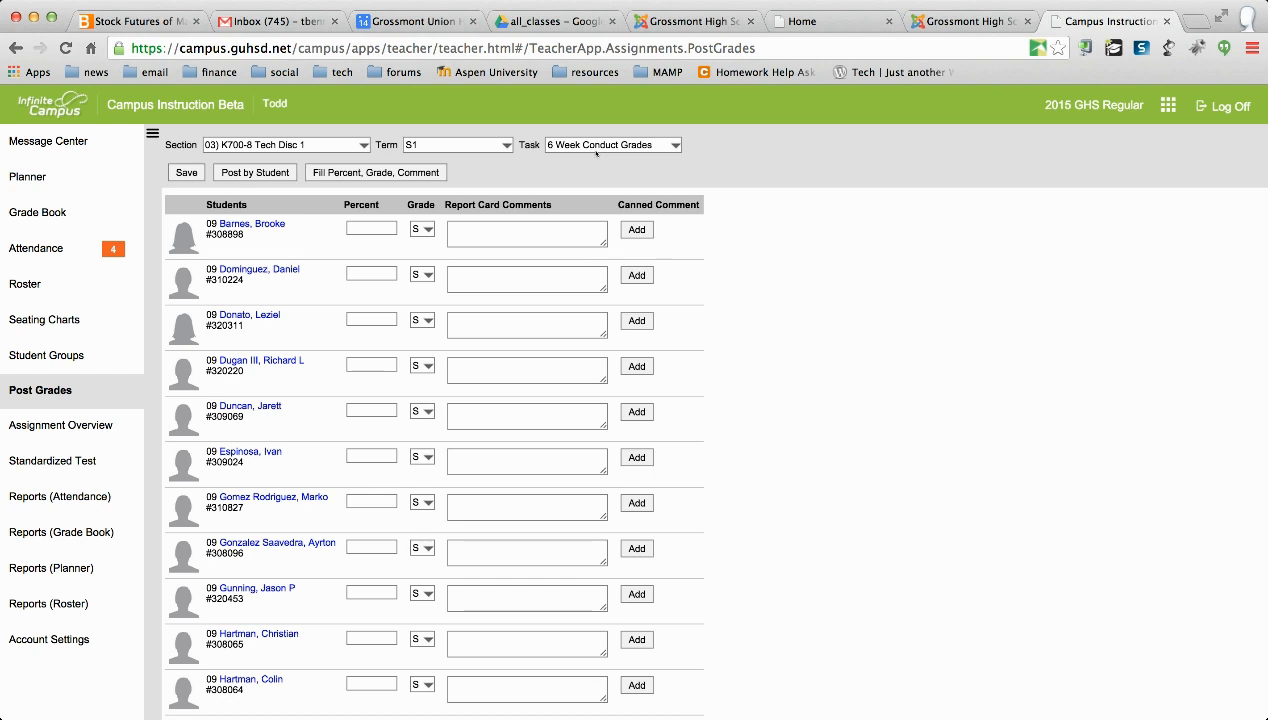
Switch the Section dropdown to 04) K700-9 Tech Disc 1.
click(284, 144)
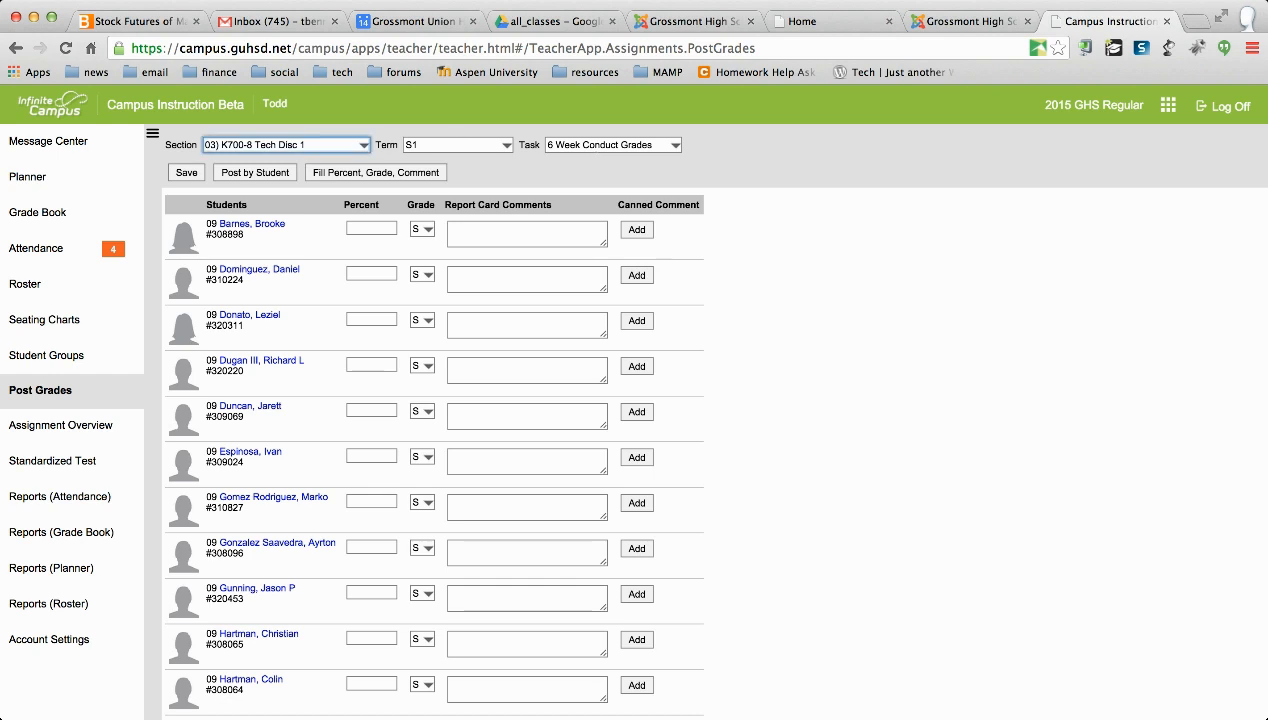
click(284, 144)
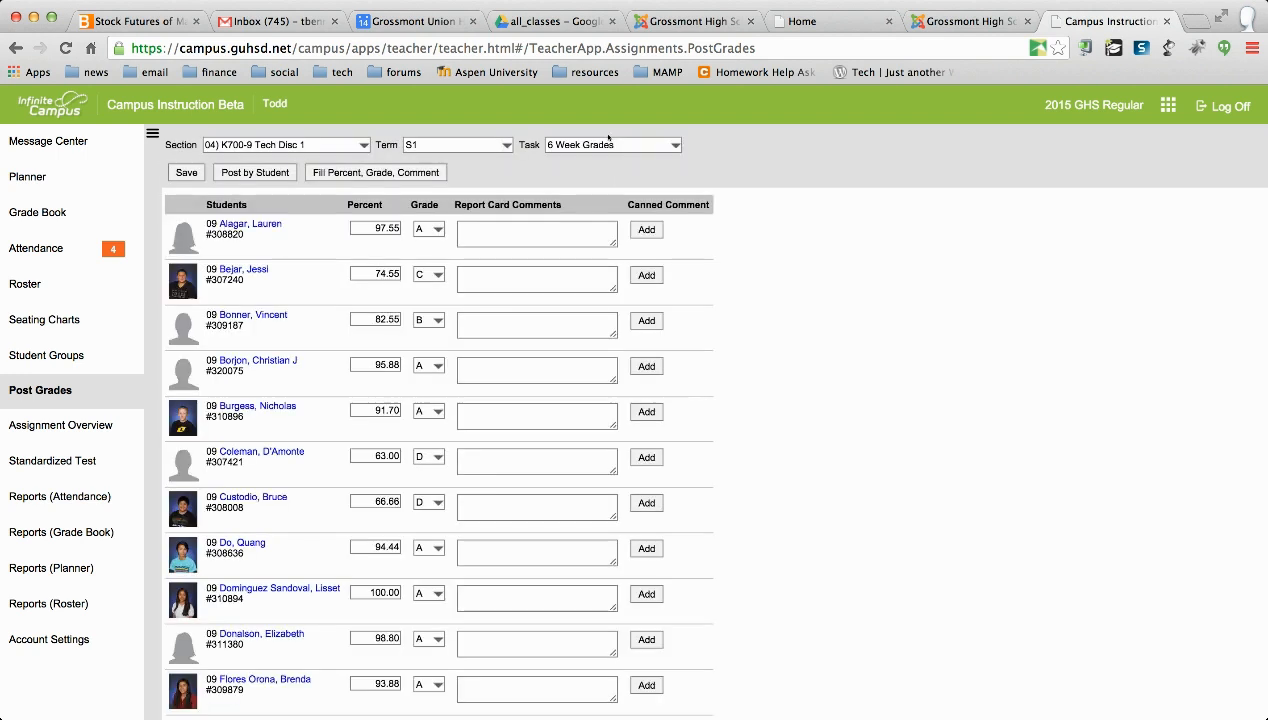
mouse_move(600, 164)
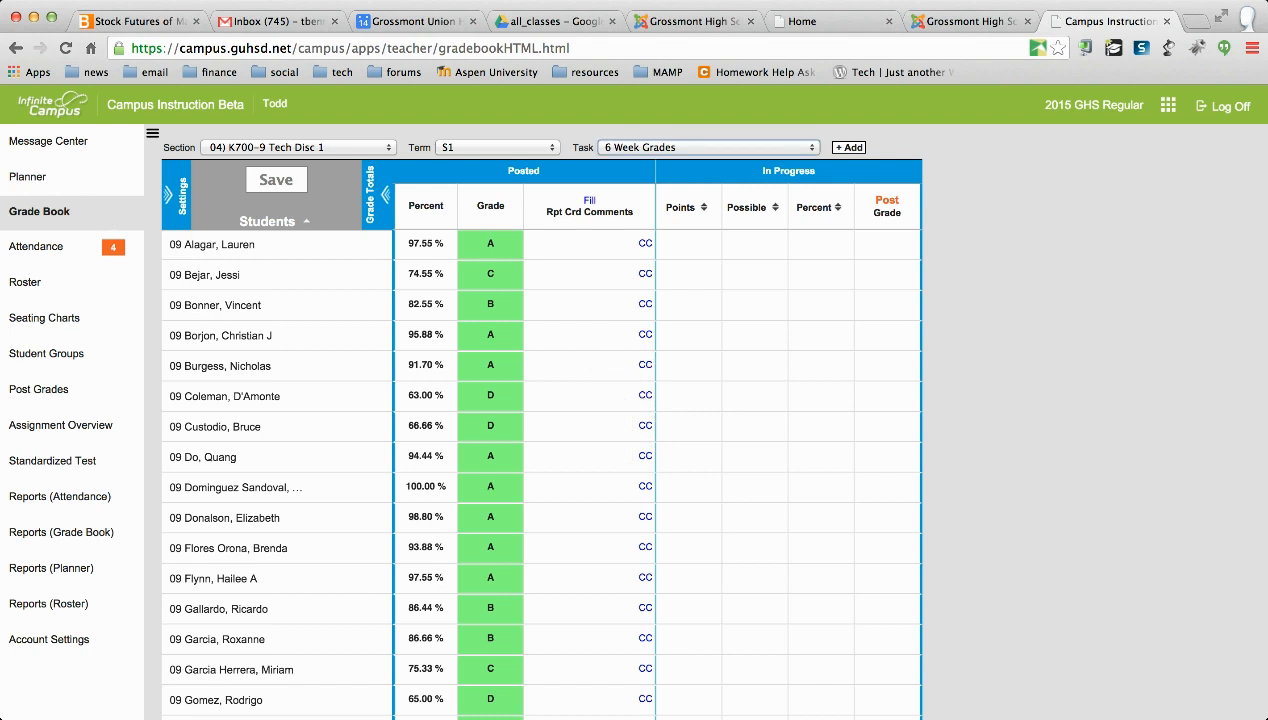
Switch to Final Grades and verify the GUHSD scale in Grade Calc Options.
click(708, 148)
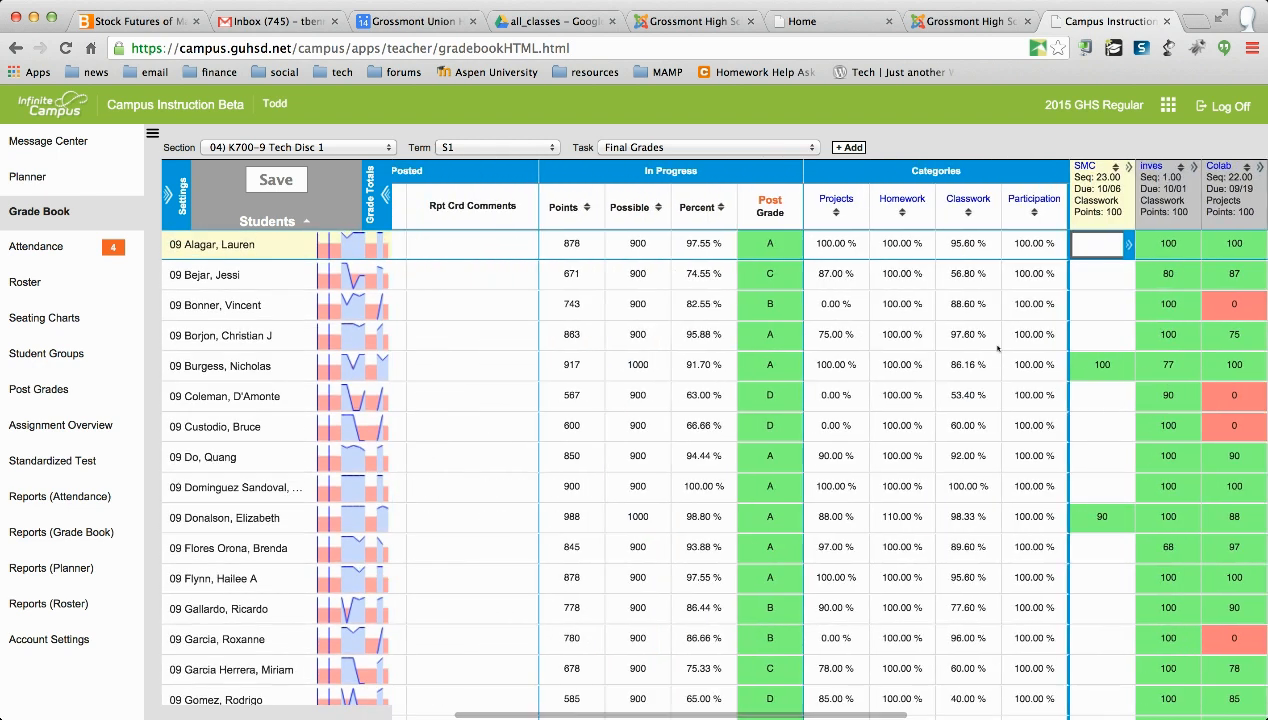
scroll(right, 3)
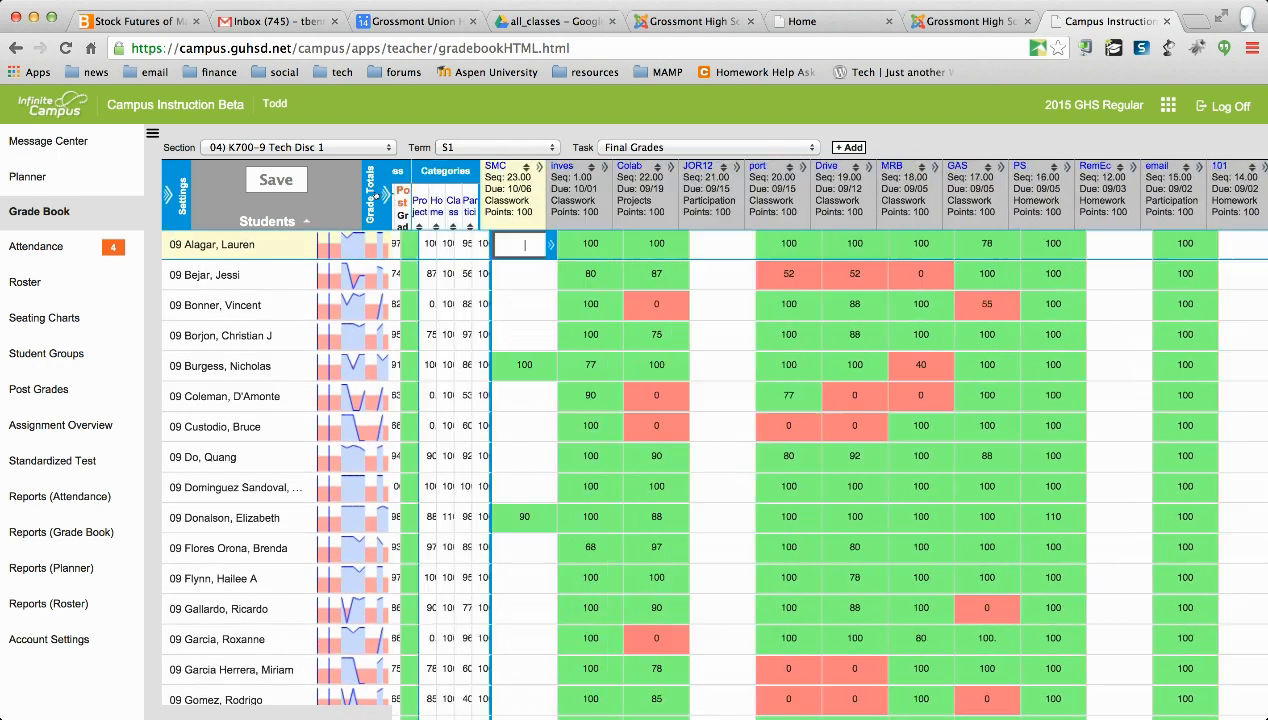
click(394, 196)
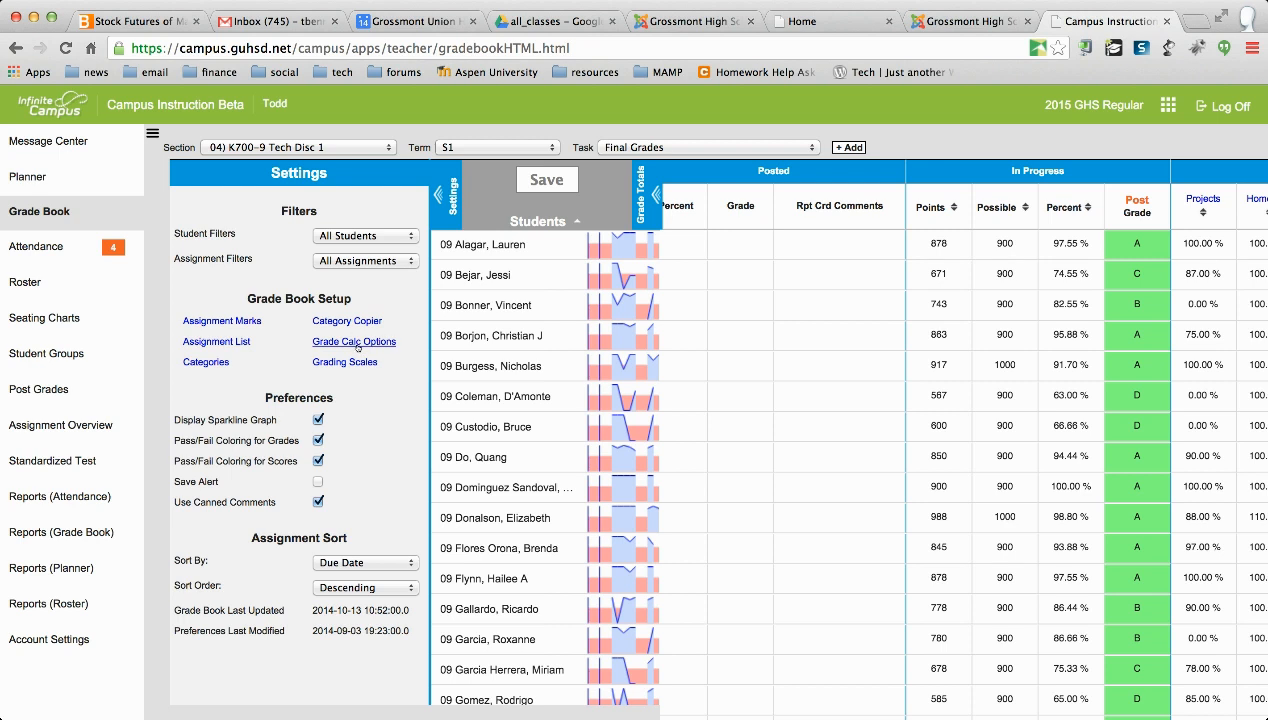
click(354, 340)
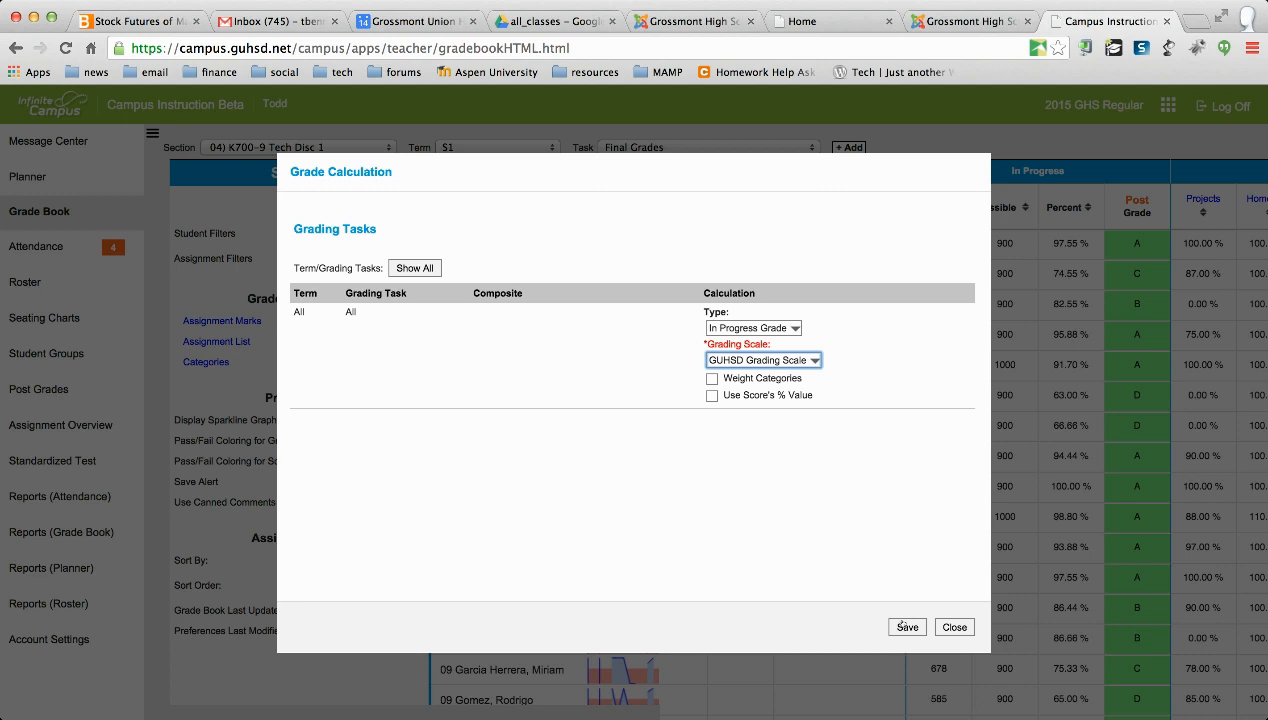
click(956, 626)
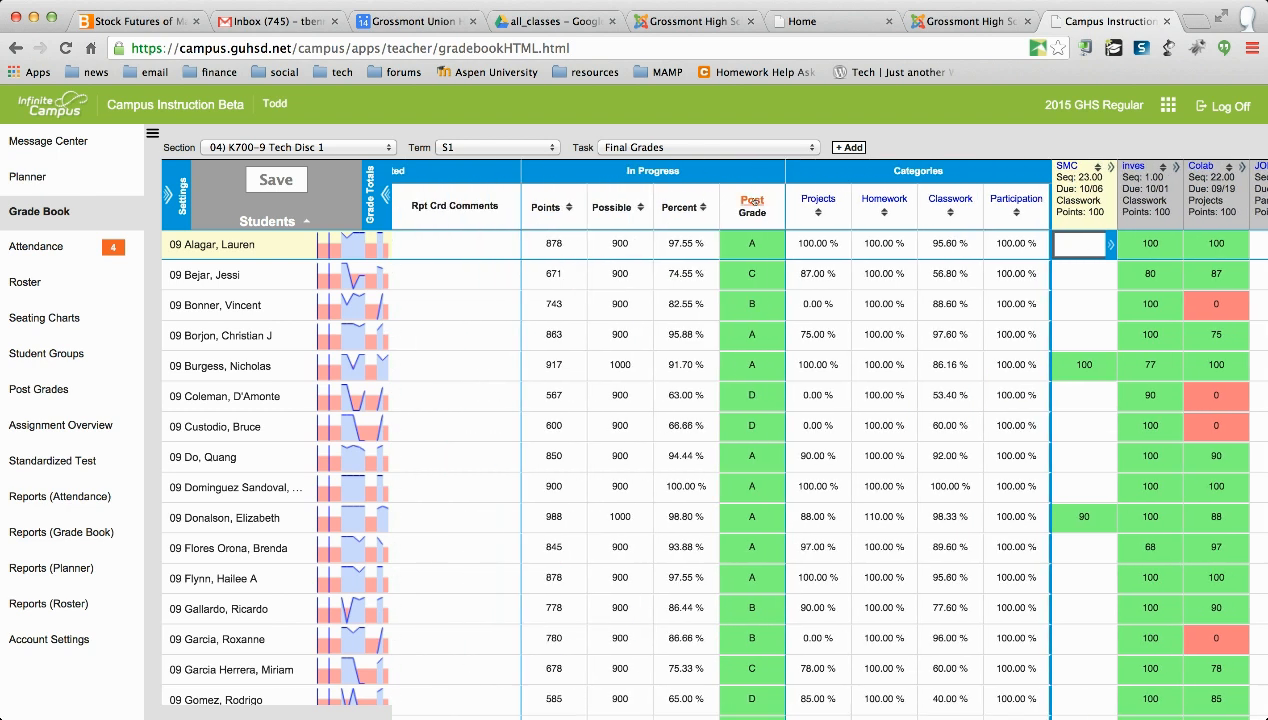
Post the in-progress grades into the 6 Week Grades task for section 04.
click(38, 388)
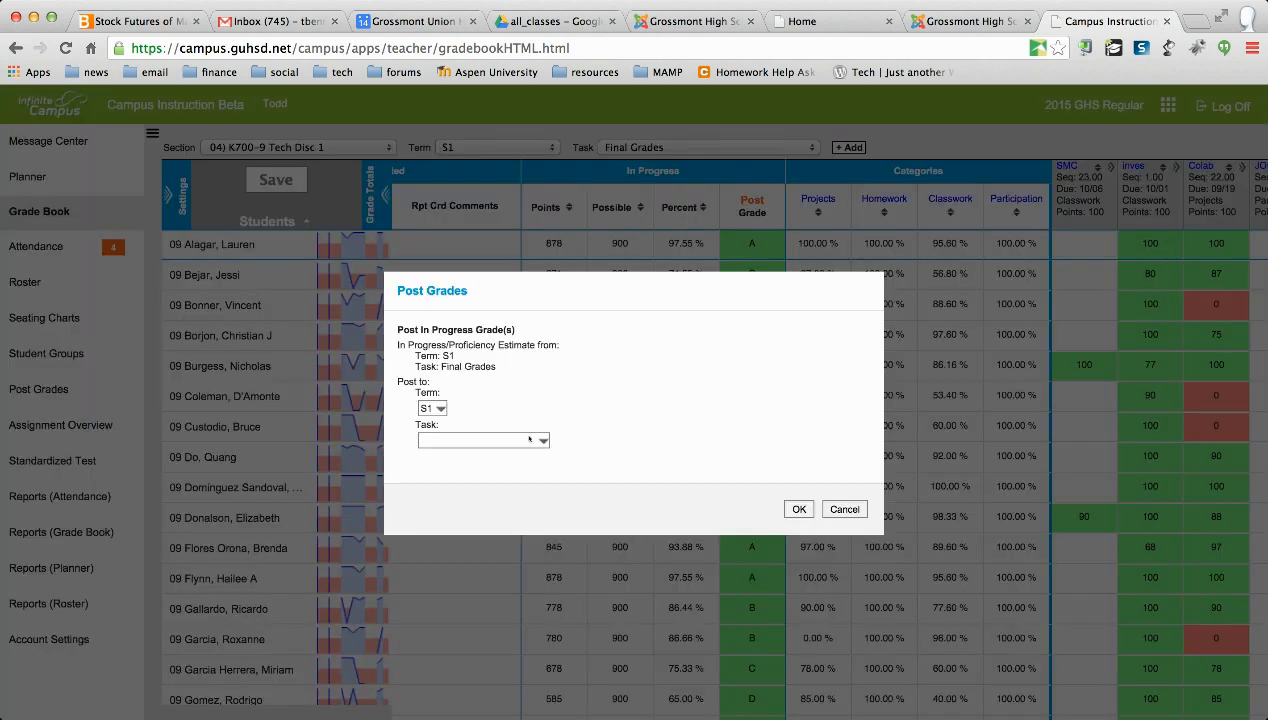
click(484, 440)
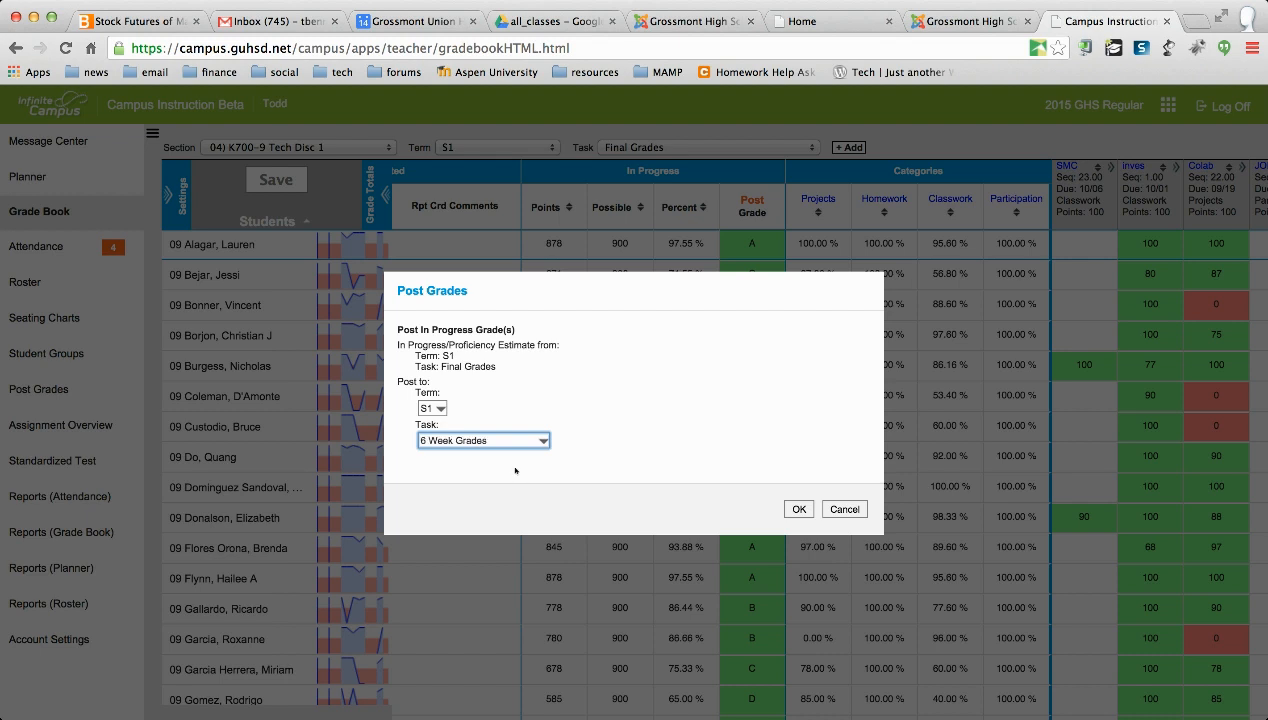
click(798, 510)
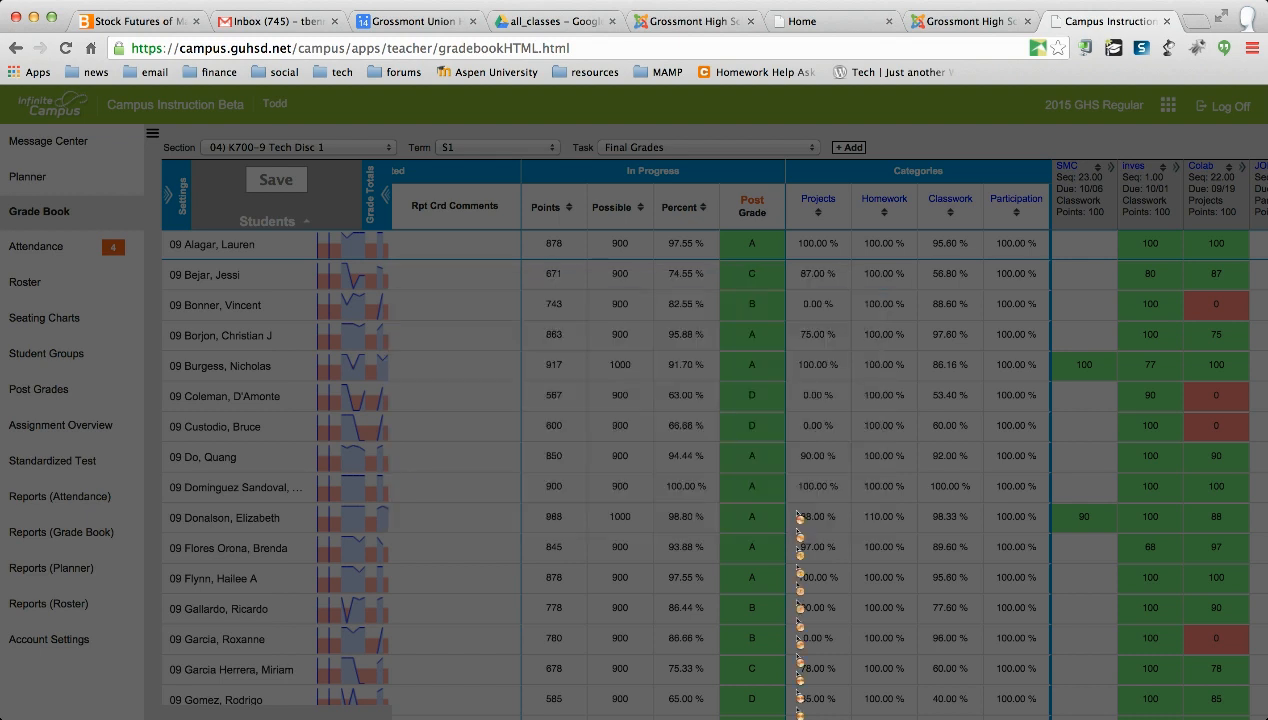
click(708, 148)
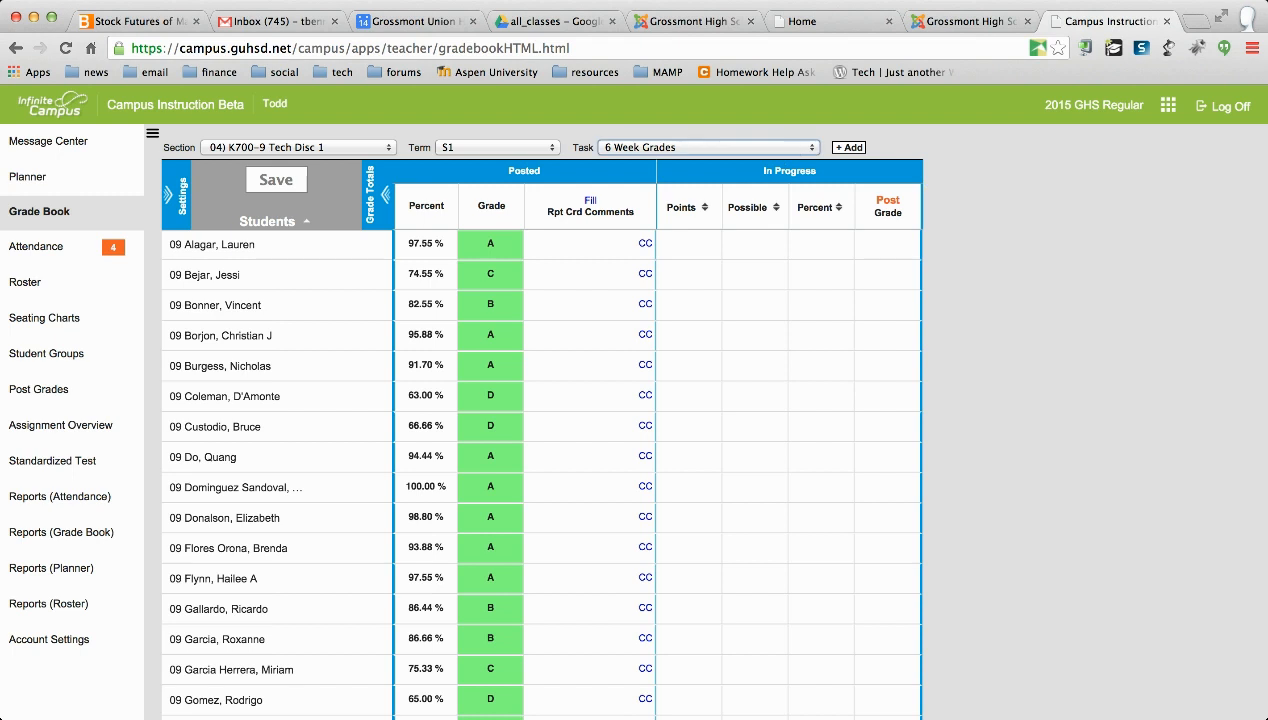
Switch to 6 Week Conduct Grades, adjust a student's grade cell, and save the S grades.
click(708, 148)
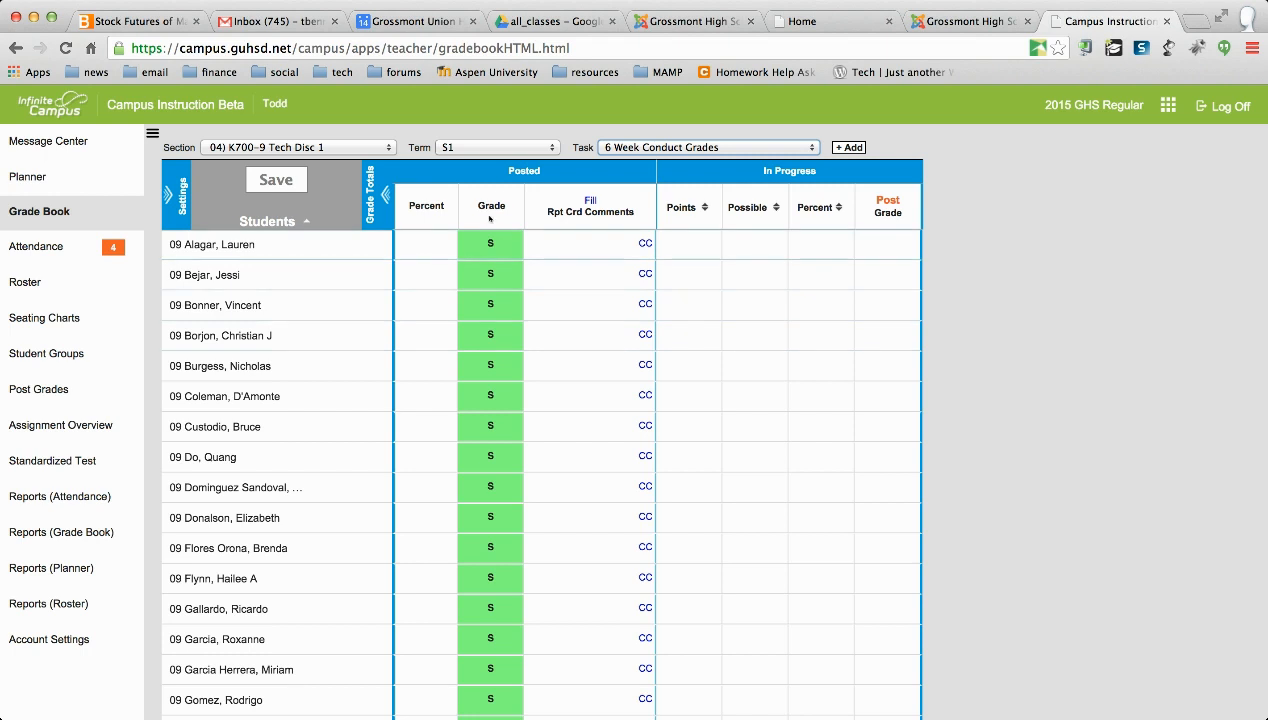
click(490, 244)
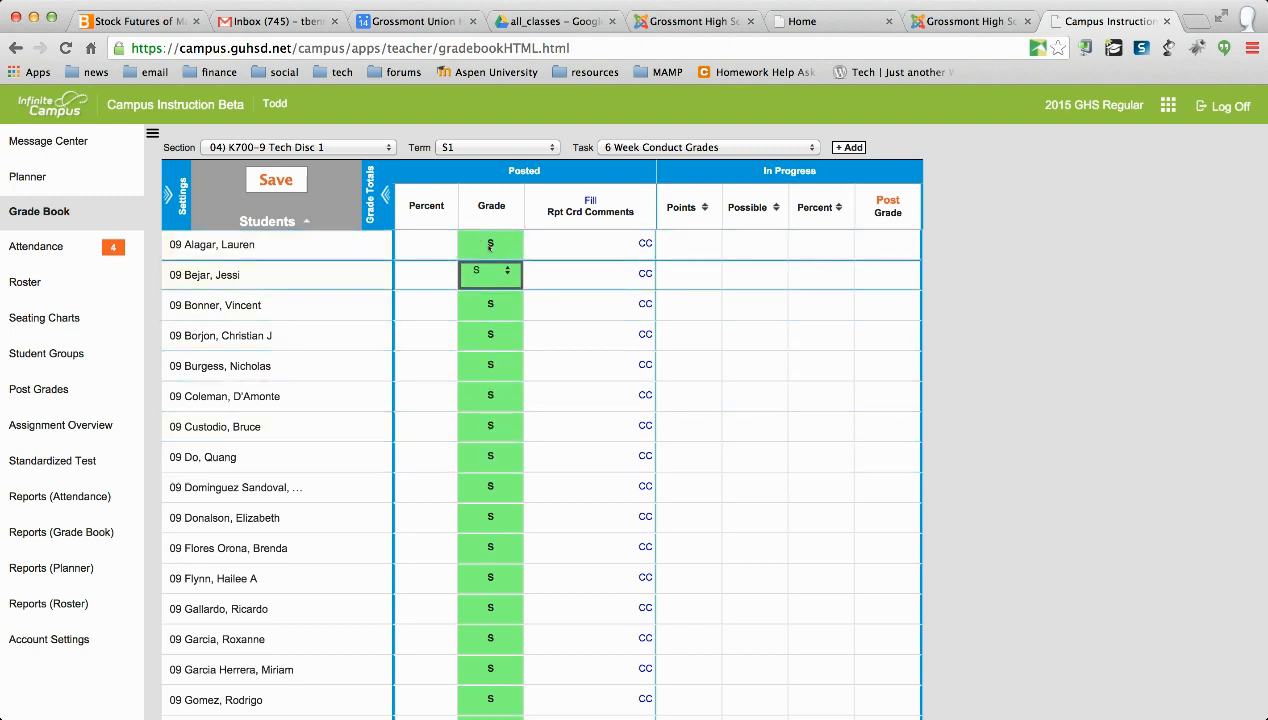
click(276, 180)
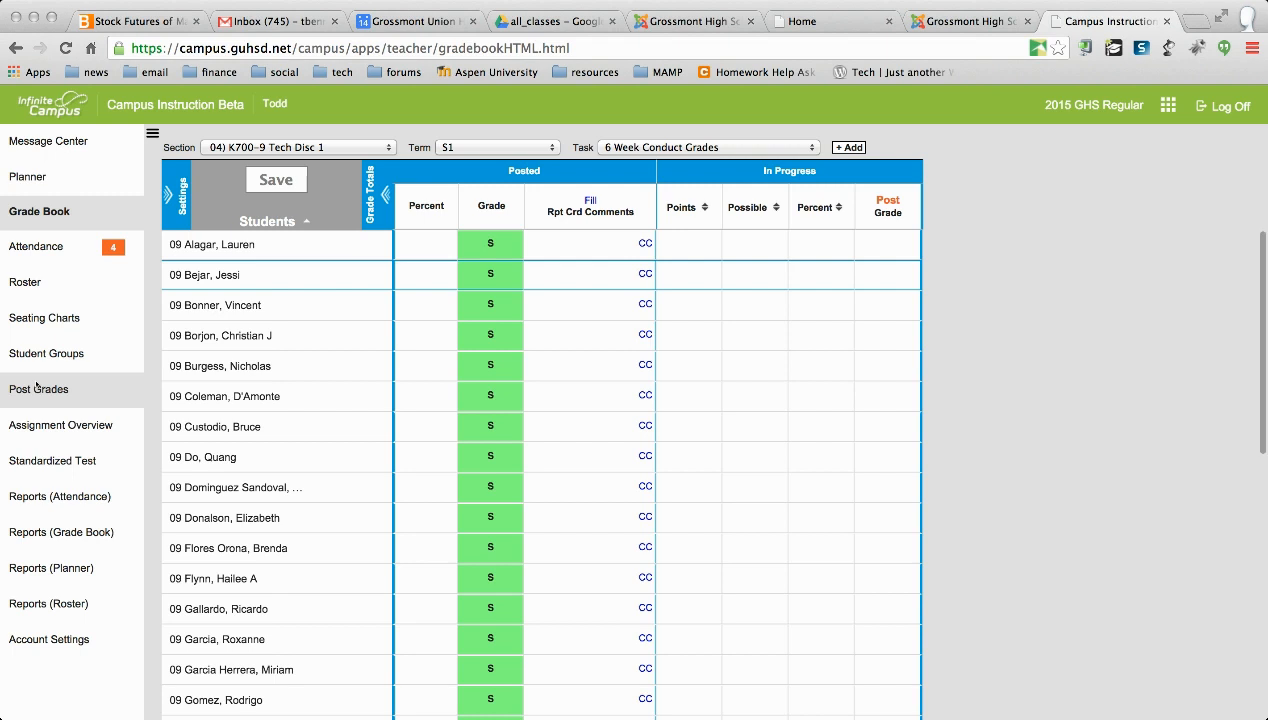
Go to Post Grades and tick Grade in the Fill Percent, Grade, Comment dialog.
click(40, 388)
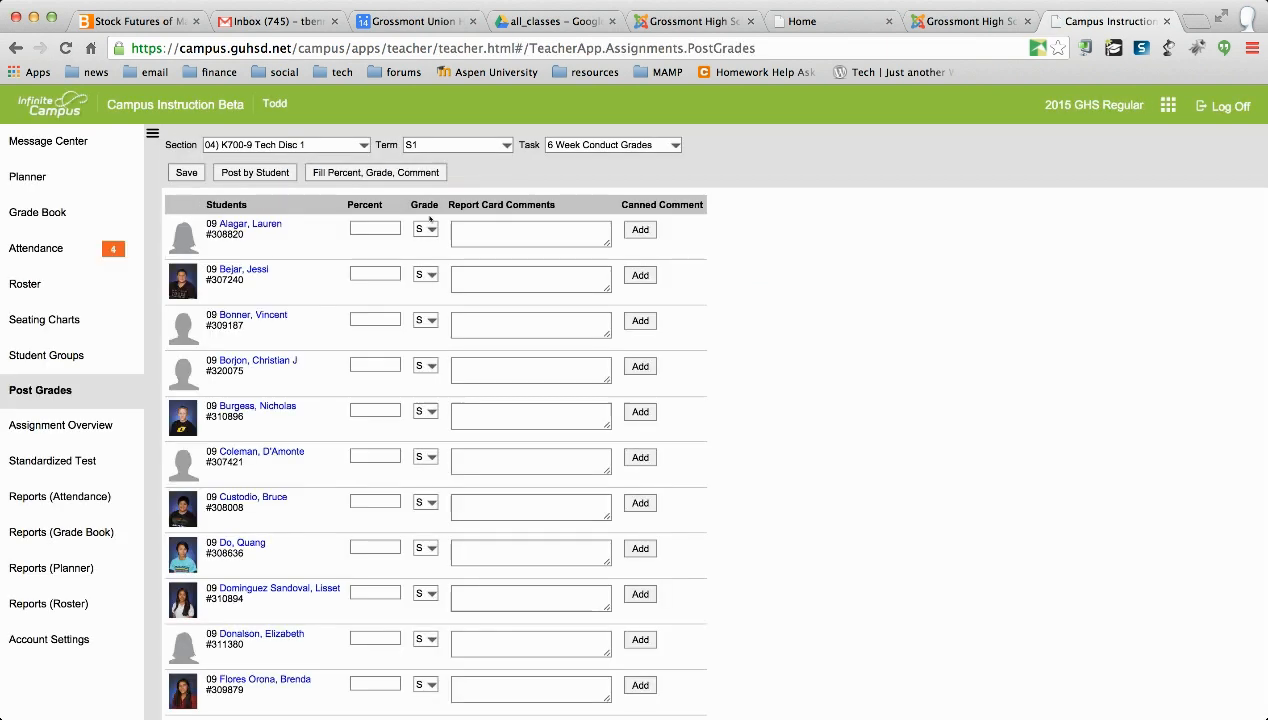
click(376, 172)
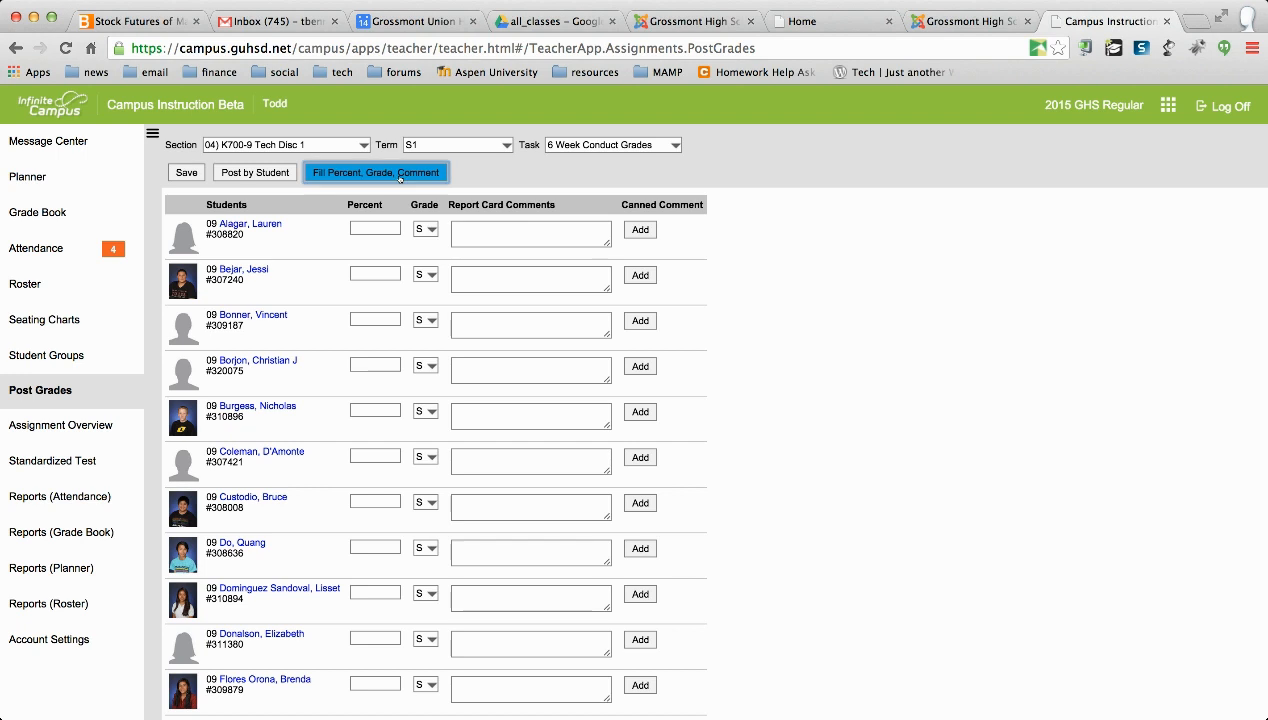
click(376, 172)
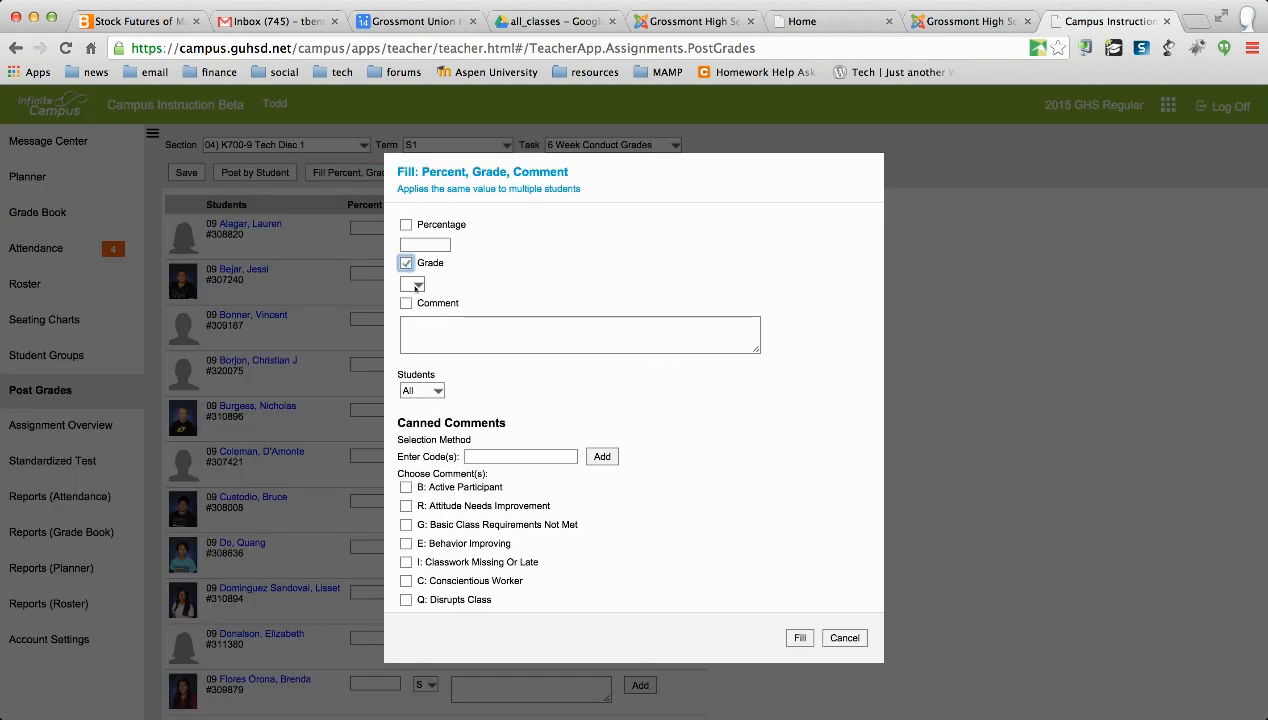
click(412, 284)
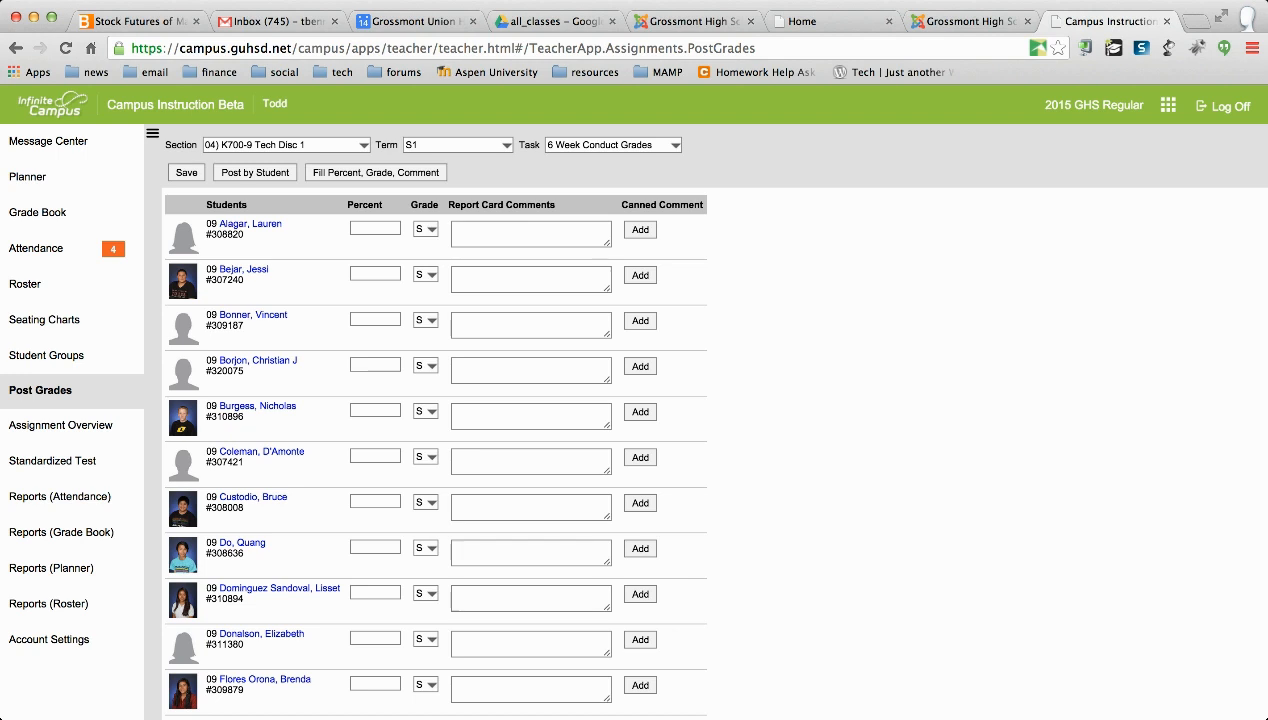
mouse_move(788, 652)
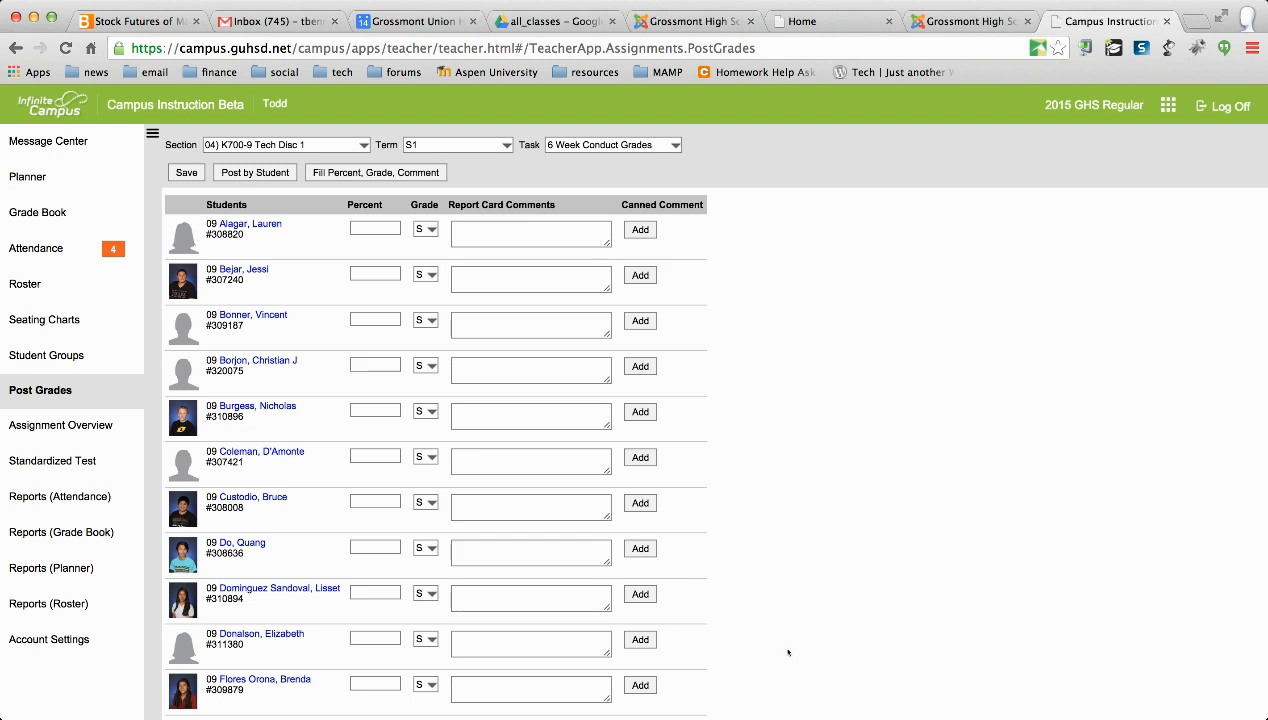